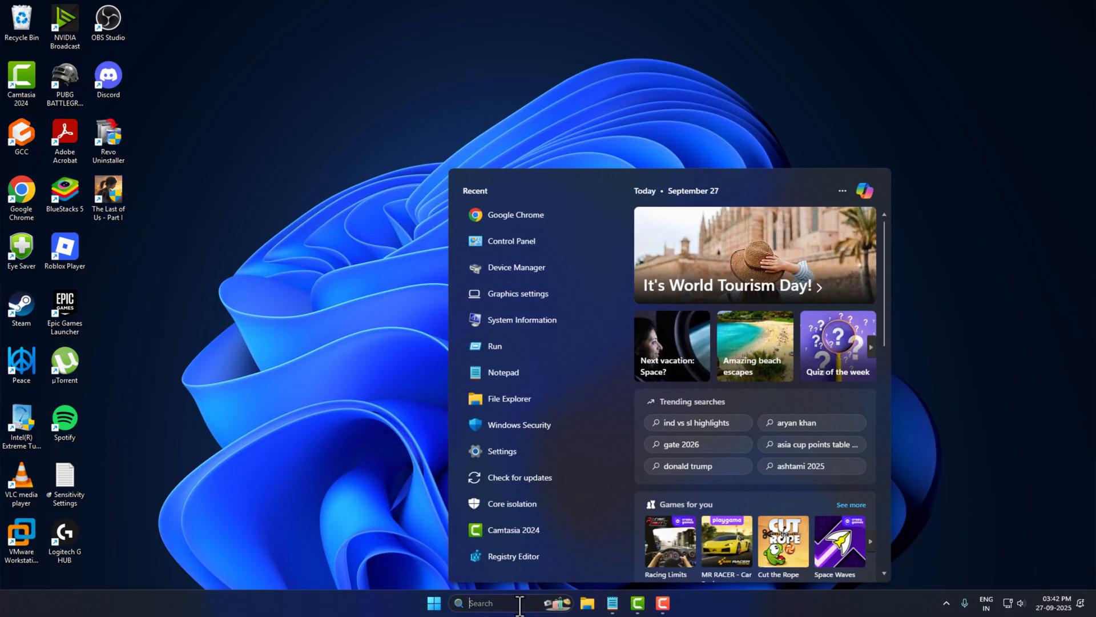
Step: Open the Run dialog and launch %localappdata% in File Explorer
{"action": "type", "text": "run"}
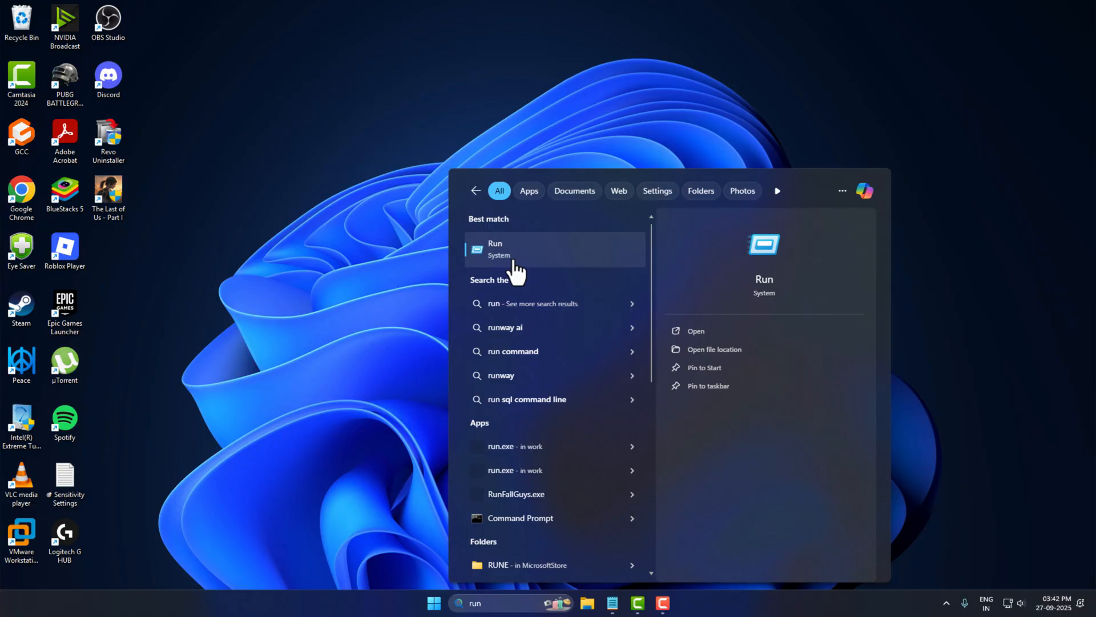
{"action": "left_click", "coordinate": [521, 249]}
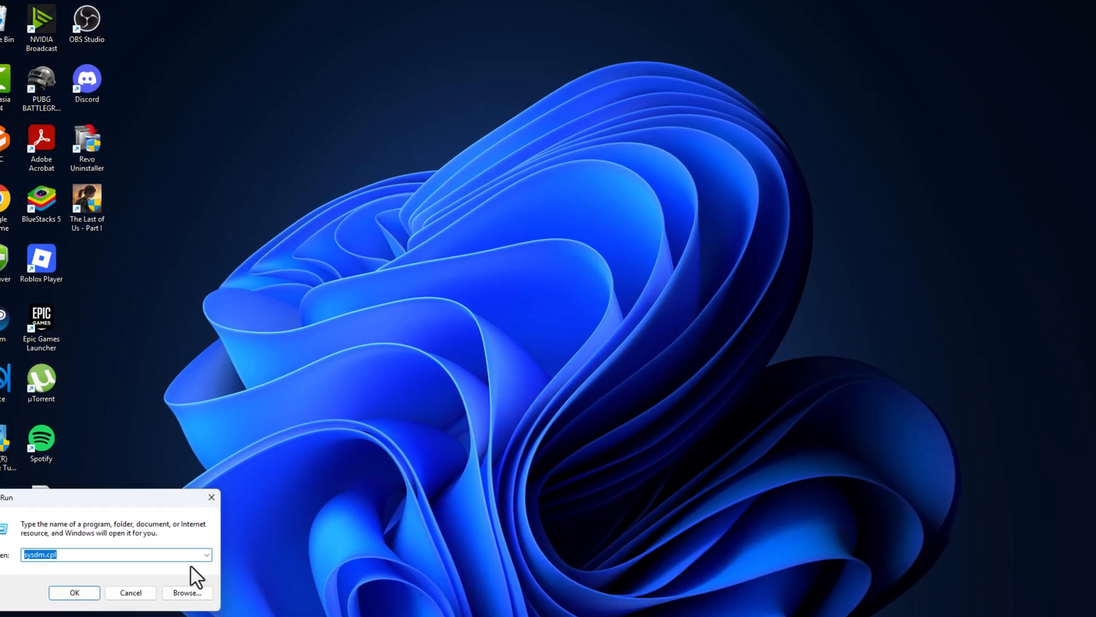
{"action": "type", "text": "%localappdata%"}
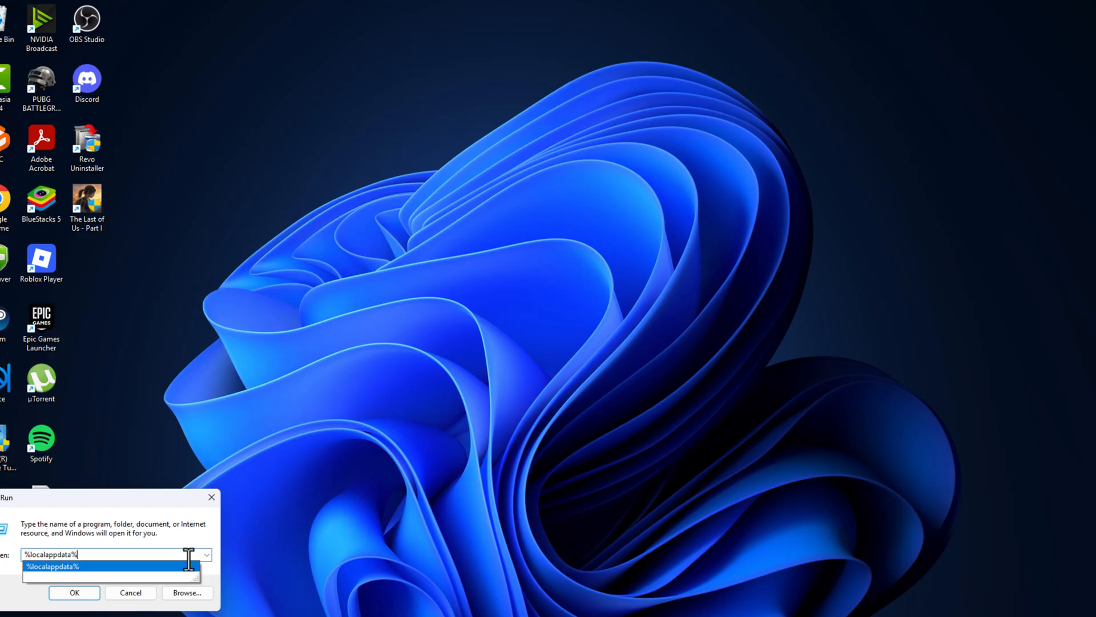
{"action": "left_click", "coordinate": [73, 593]}
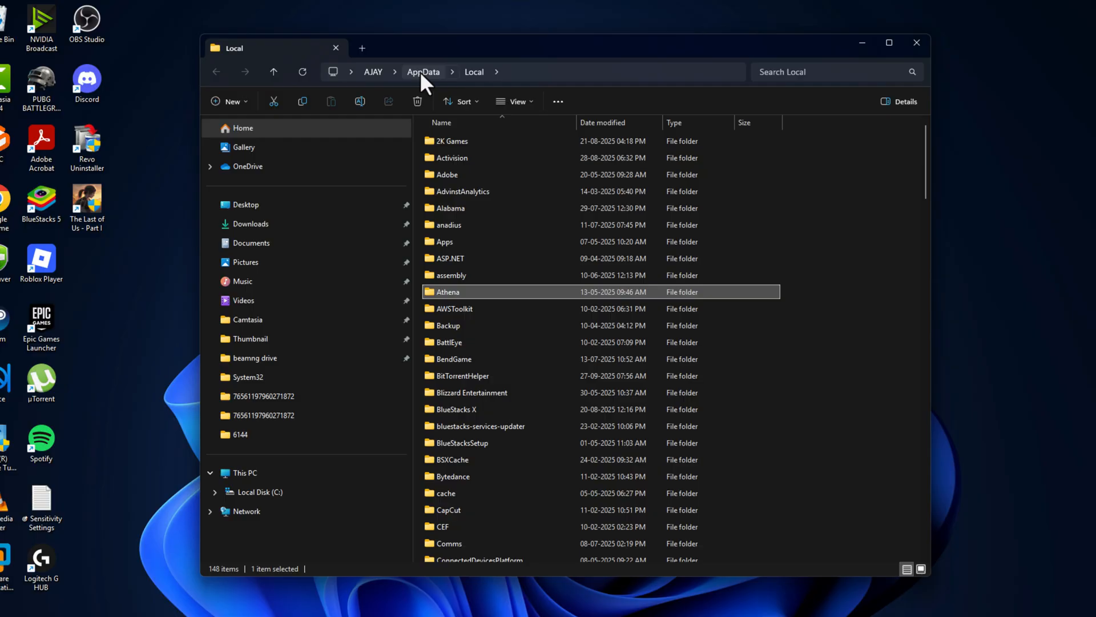
Step: Browse AppData > Local > TslGame > Saved config and check the GameUserSettings file's actions
{"action": "left_click", "coordinate": [422, 71]}
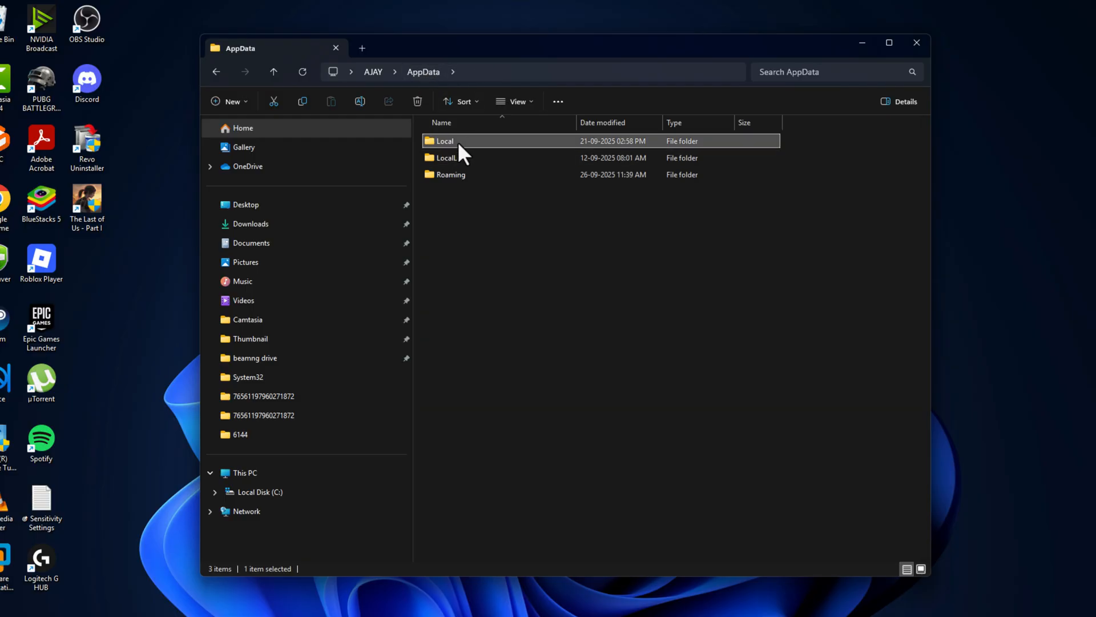
{"action": "double_click", "coordinate": [444, 142]}
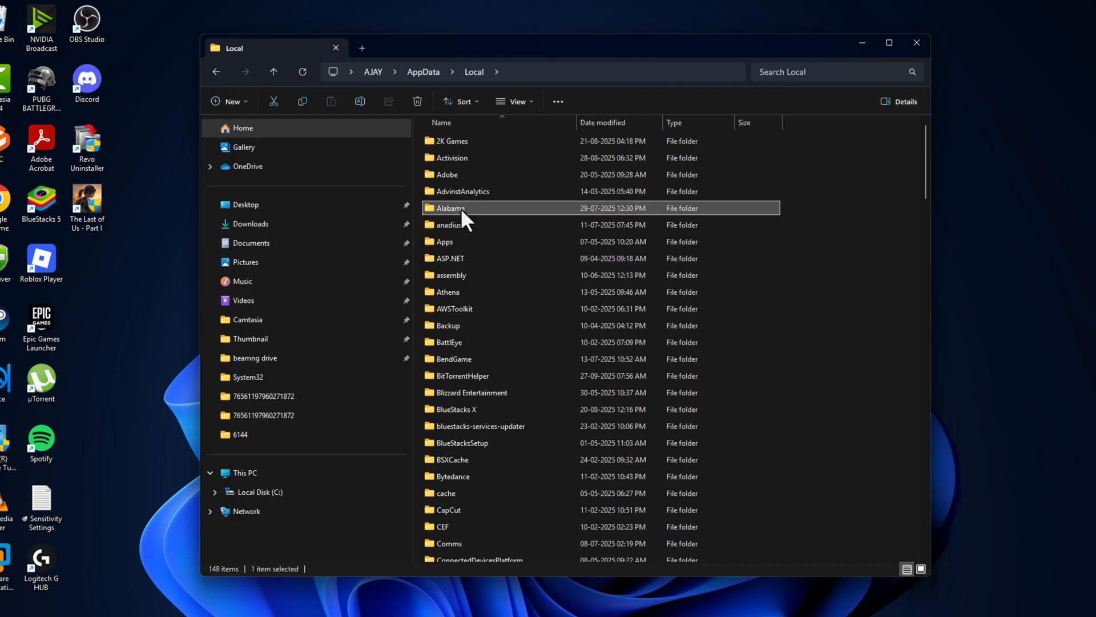
{"action": "double_click", "coordinate": [450, 208]}
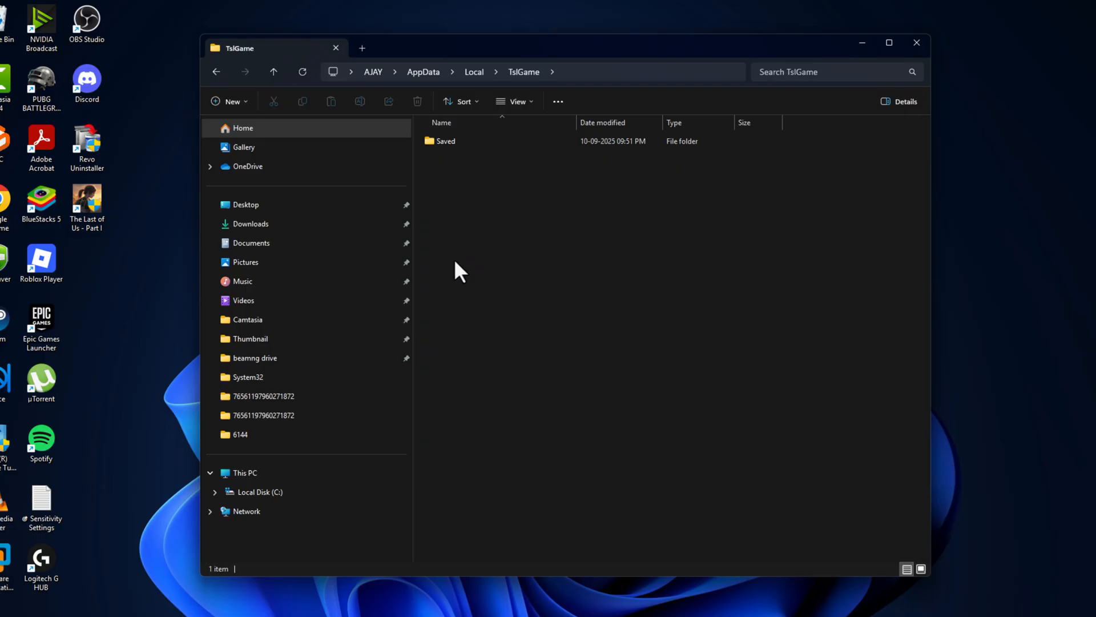
{"action": "double_click", "coordinate": [446, 142]}
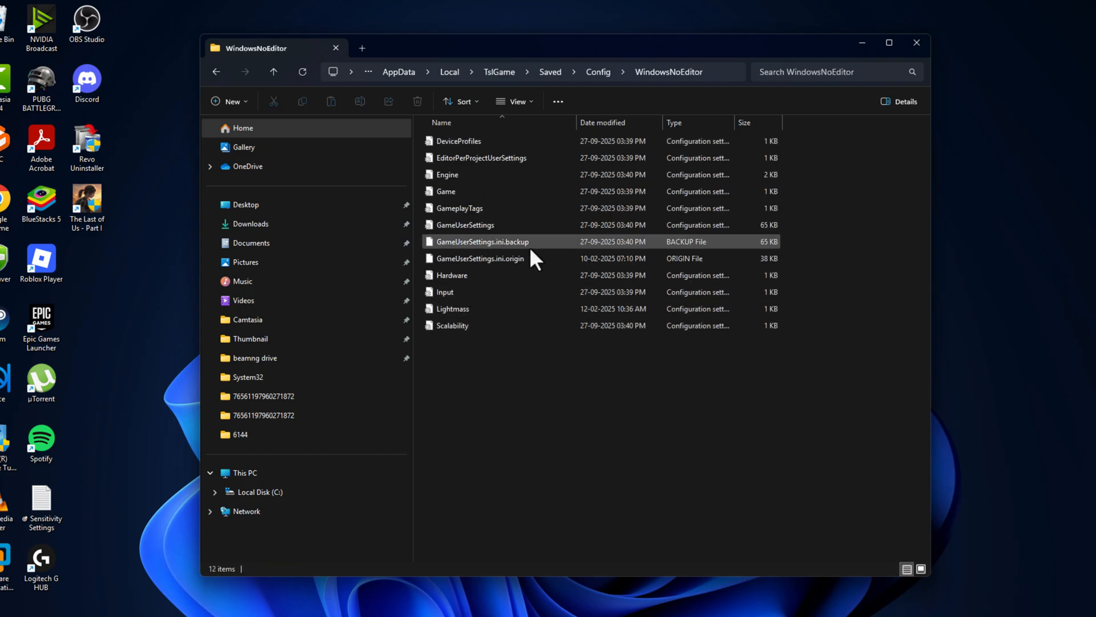
{"action": "left_click", "coordinate": [465, 225]}
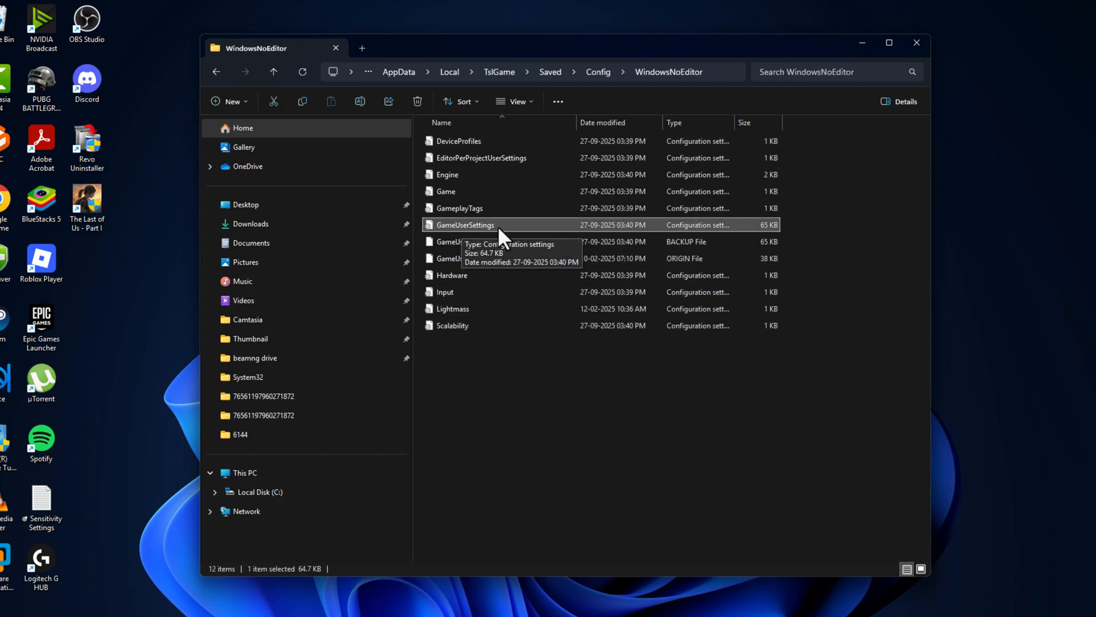
{"action": "right_click", "coordinate": [465, 225]}
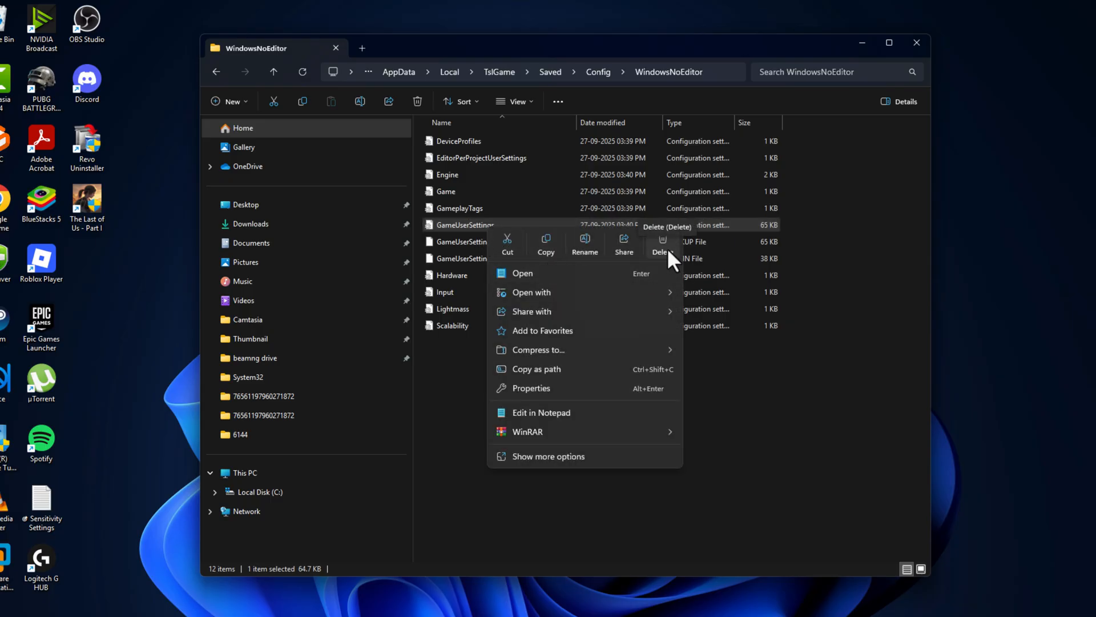
{"action": "mouse_move", "coordinate": [657, 257]}
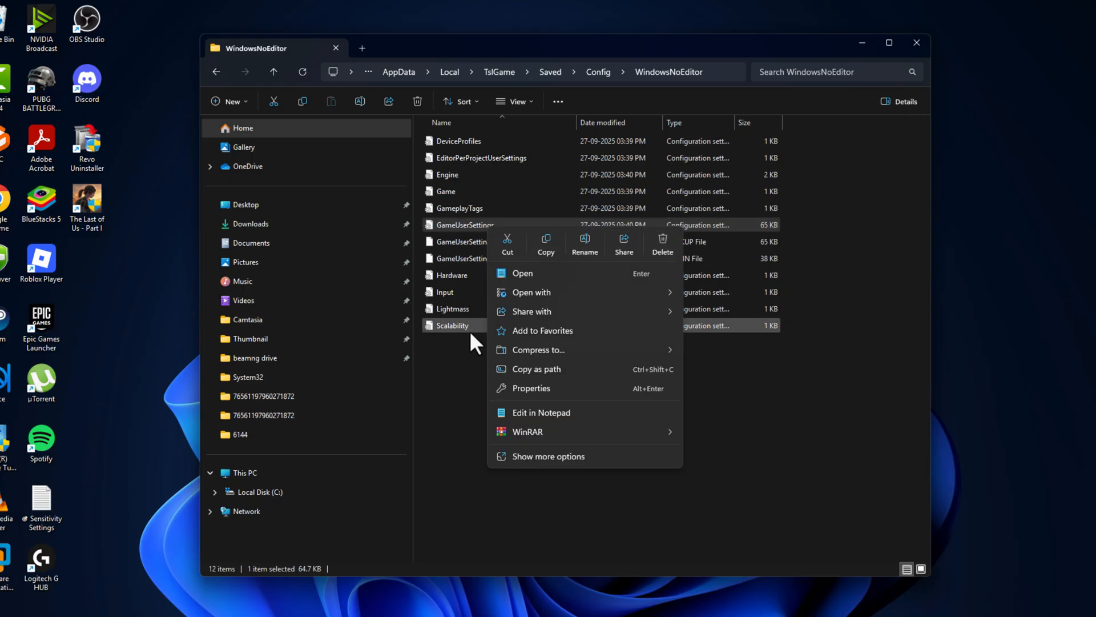
{"action": "left_click", "coordinate": [496, 293]}
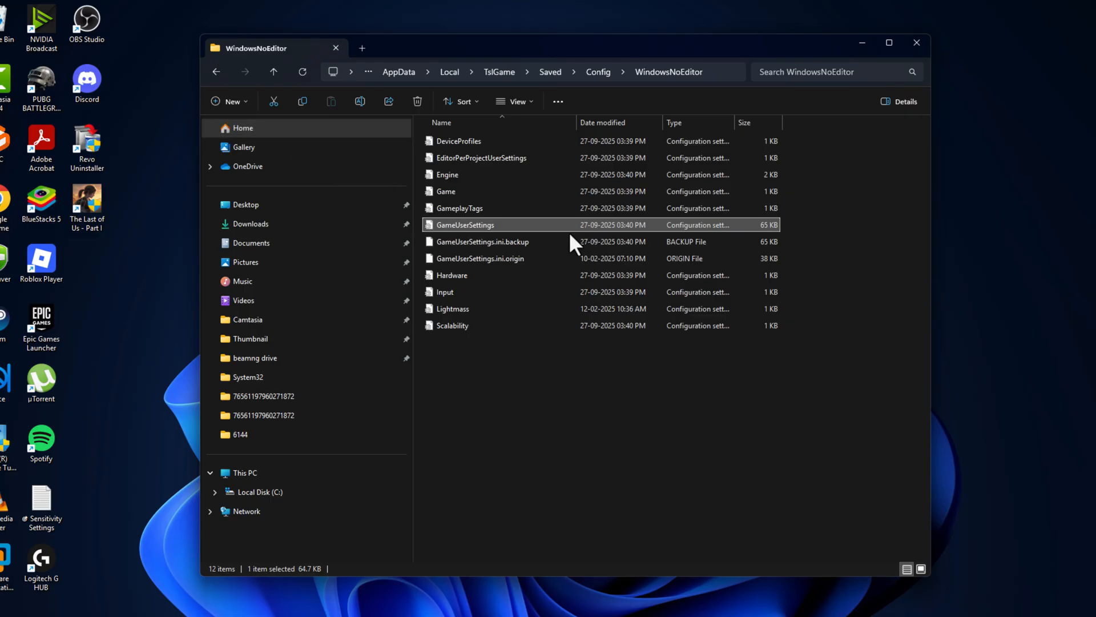
{"action": "mouse_move", "coordinate": [489, 226]}
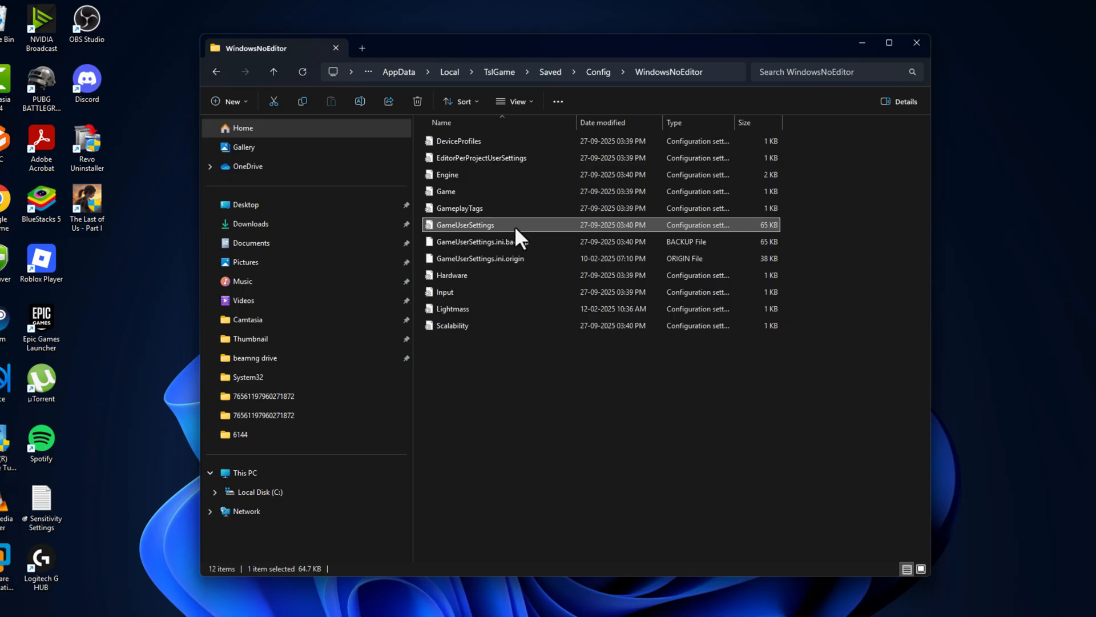
Step: Close File Explorer and bring up Control Panel from Start
{"action": "left_click", "coordinate": [916, 42]}
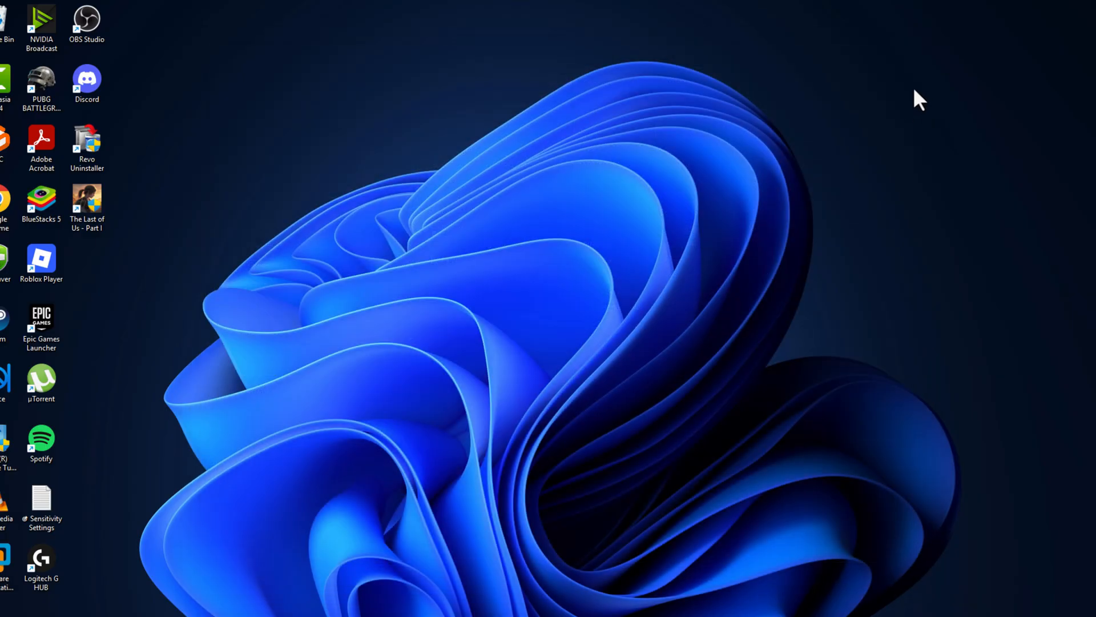
{"action": "mouse_move", "coordinate": [624, 440]}
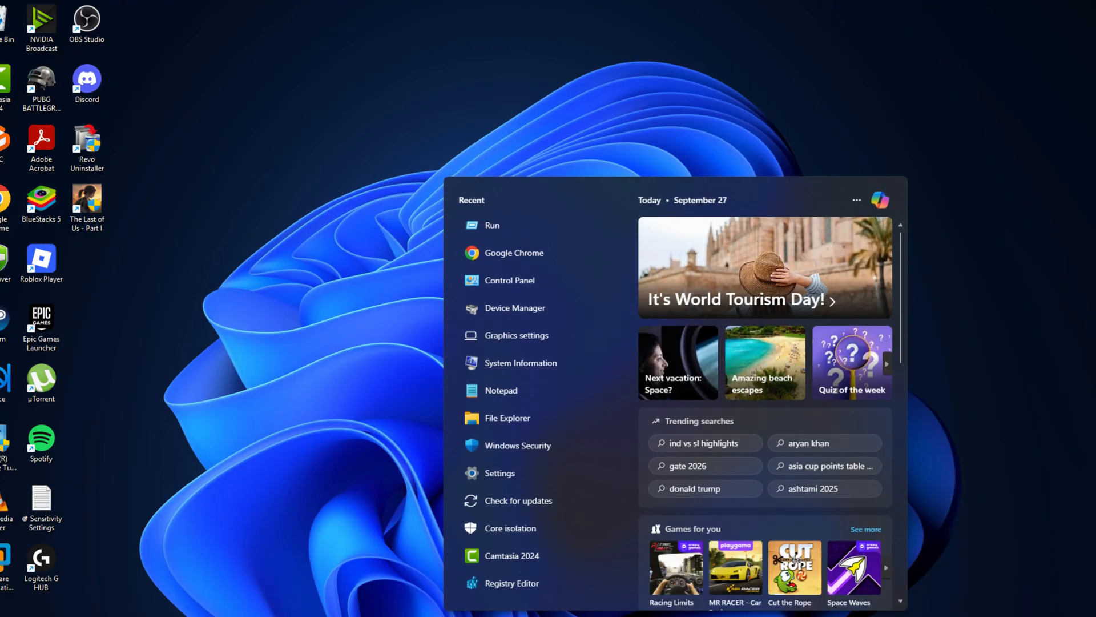
{"action": "left_click", "coordinate": [509, 280]}
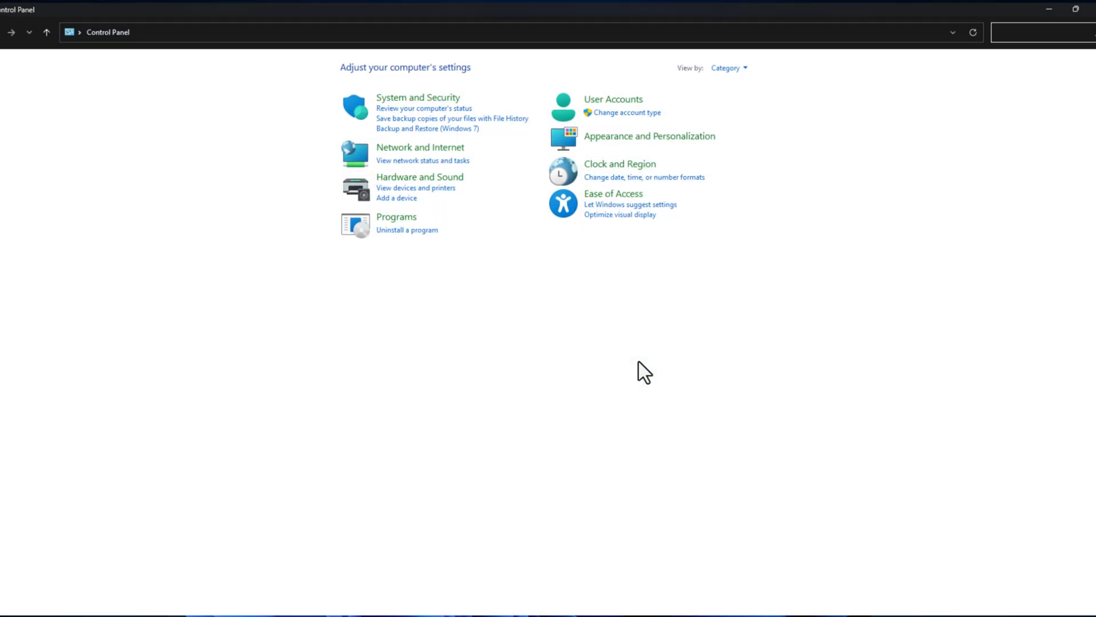
{"action": "mouse_move", "coordinate": [418, 189]}
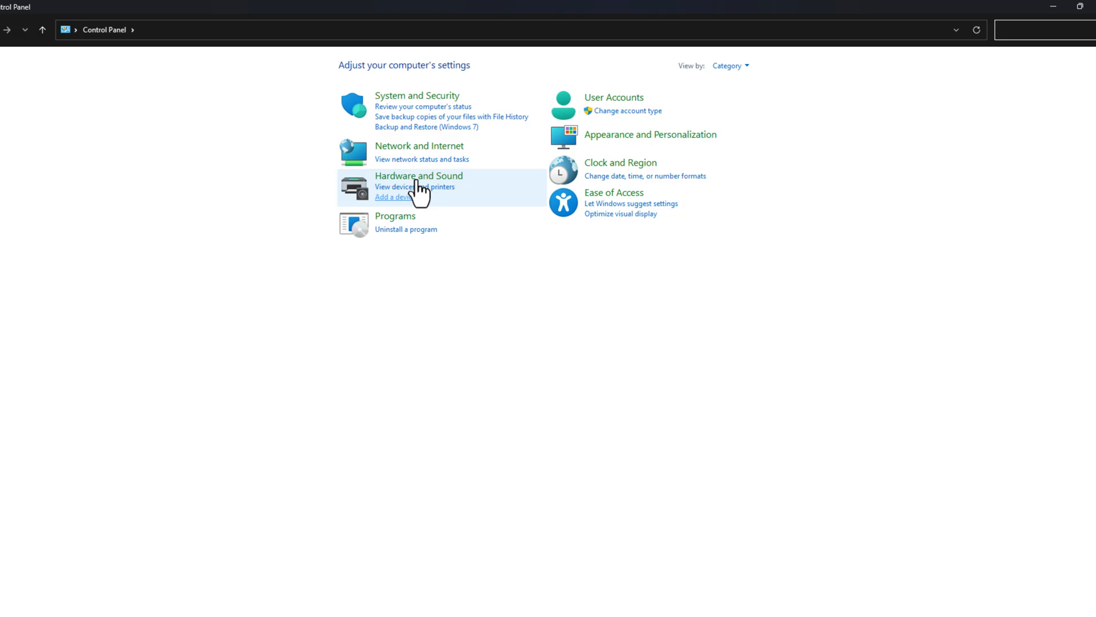
Step: Reach the Windows Defender Firewall page via System and Security
{"action": "left_click", "coordinate": [418, 96]}
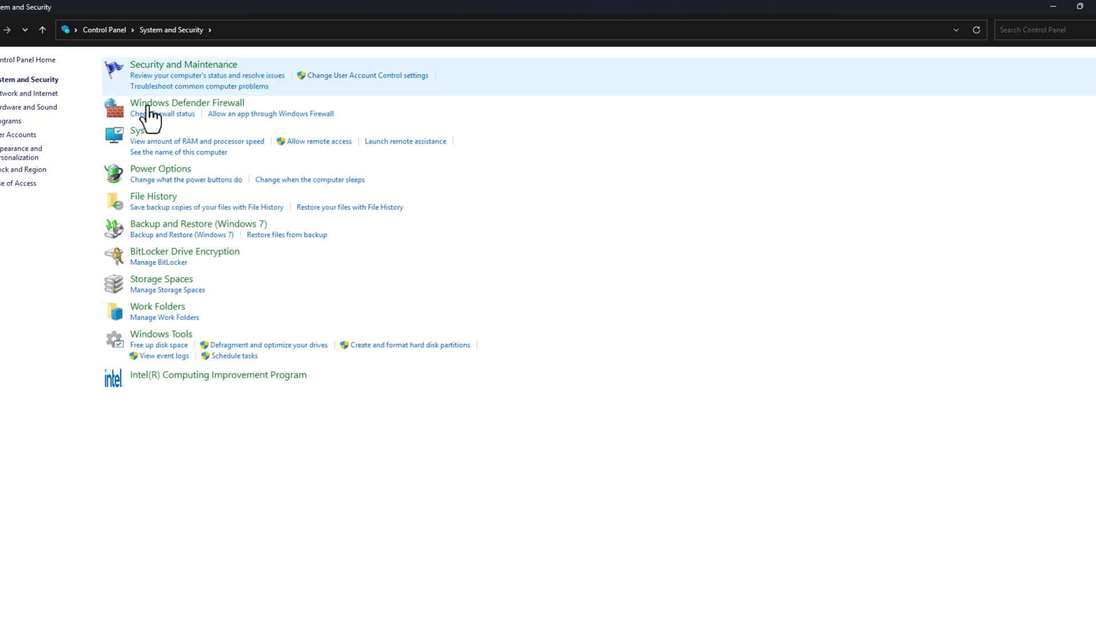
{"action": "mouse_move", "coordinate": [197, 109]}
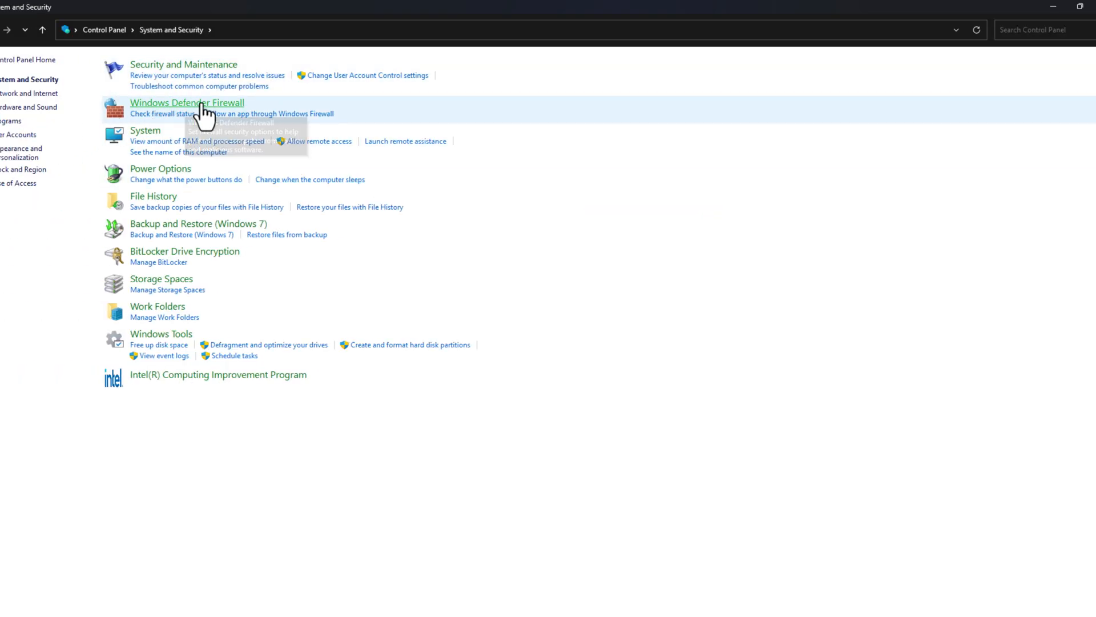
{"action": "left_click", "coordinate": [187, 102]}
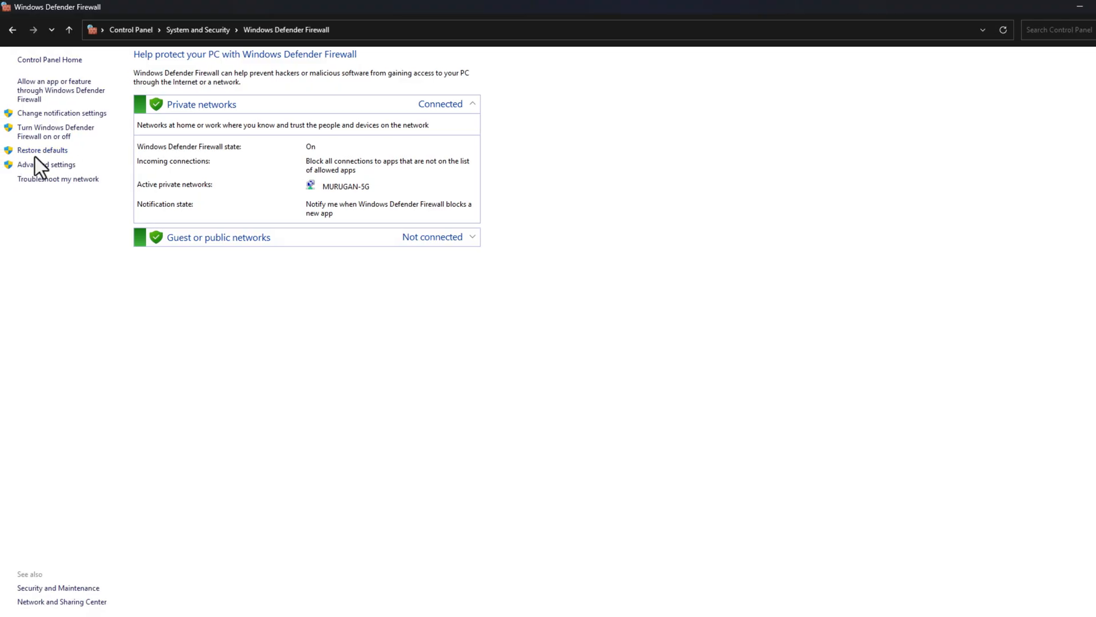
{"action": "mouse_move", "coordinate": [51, 160]}
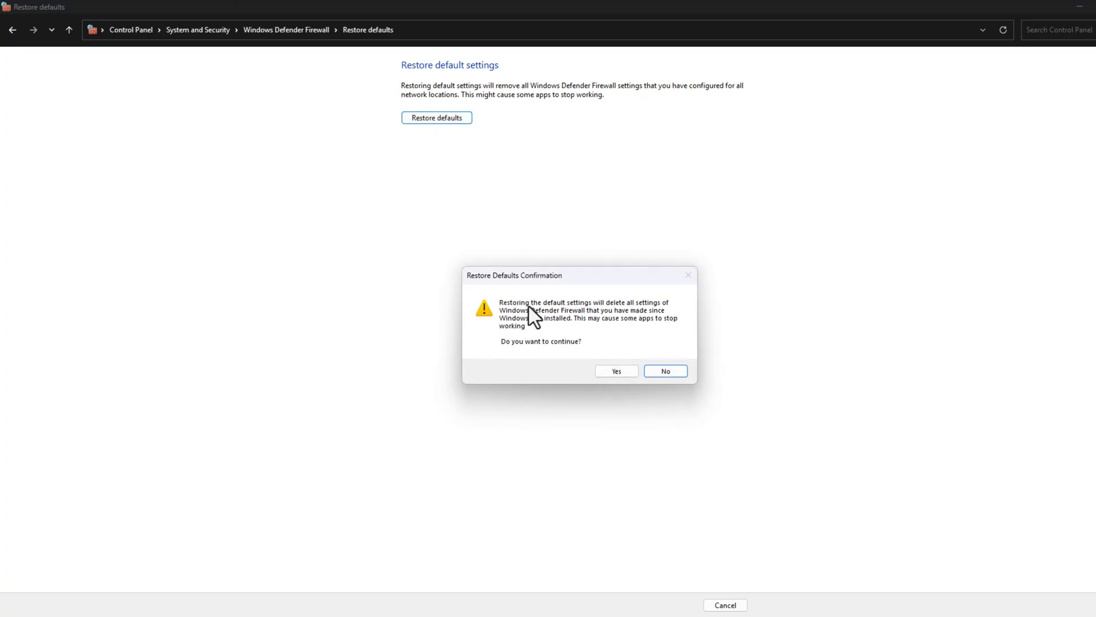
Step: Confirm restoring the Windows Defender Firewall defaults
{"action": "left_click", "coordinate": [664, 370]}
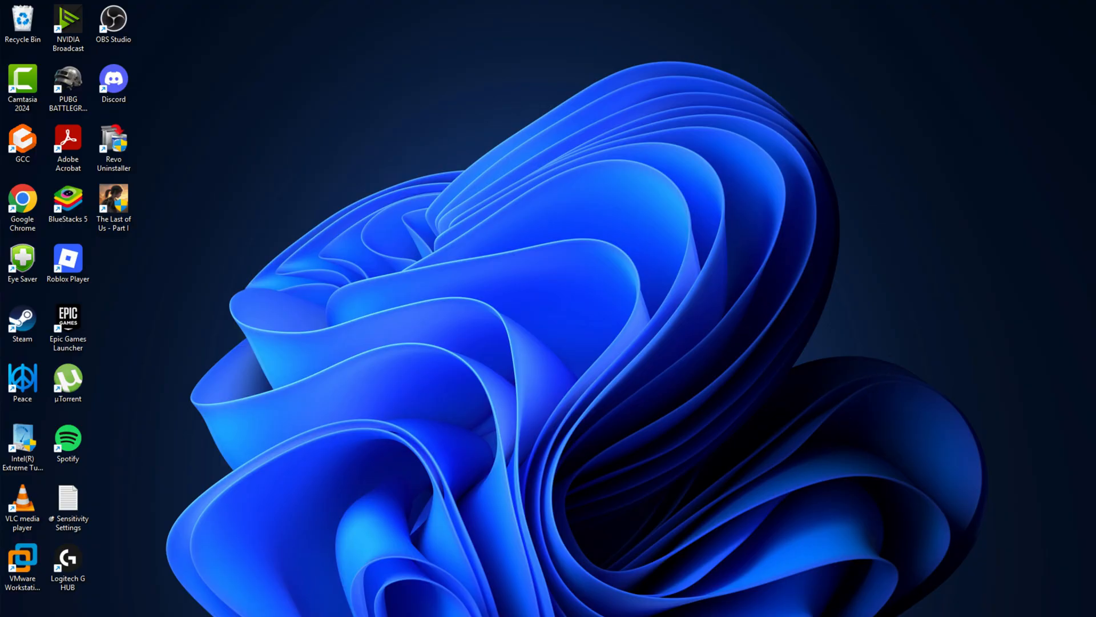
Step: Launch Steam and browse PUBG: BATTLEGROUNDS' installed local files
{"action": "double_click", "coordinate": [21, 322]}
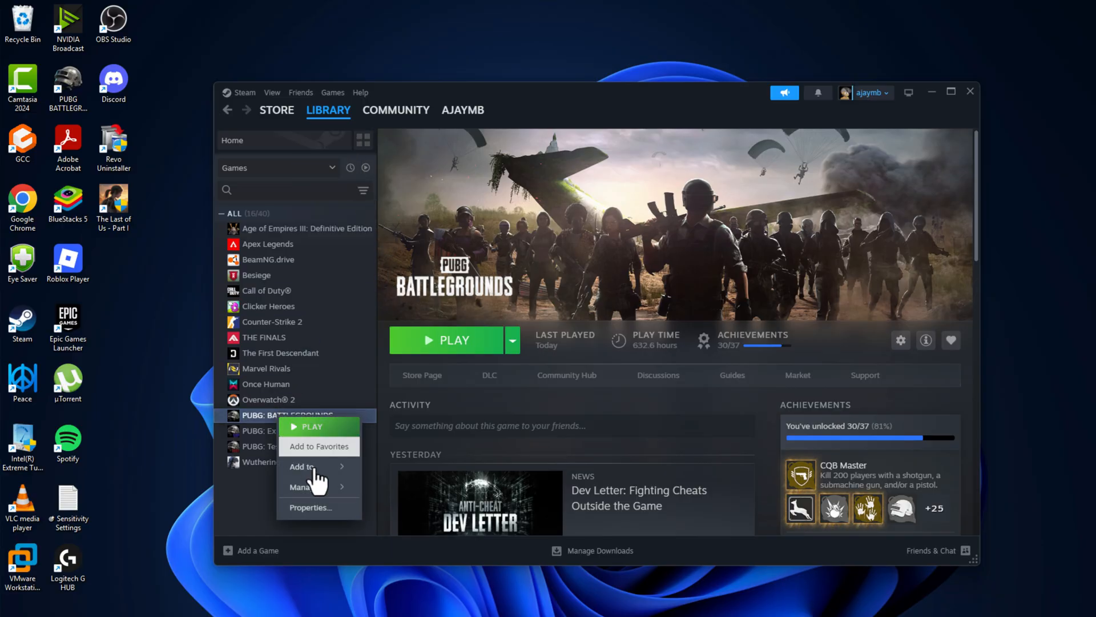
{"action": "left_click", "coordinate": [309, 507]}
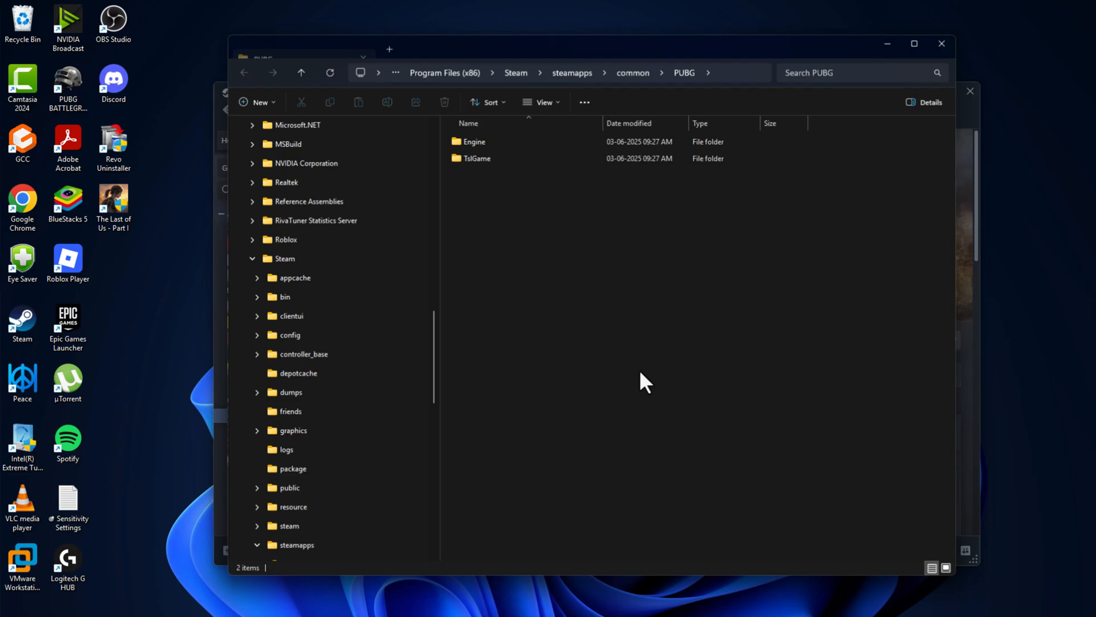
Step: Look inside the TslGame folder, close the files settings, run PUBG and exit back to Steam
{"action": "double_click", "coordinate": [478, 158]}
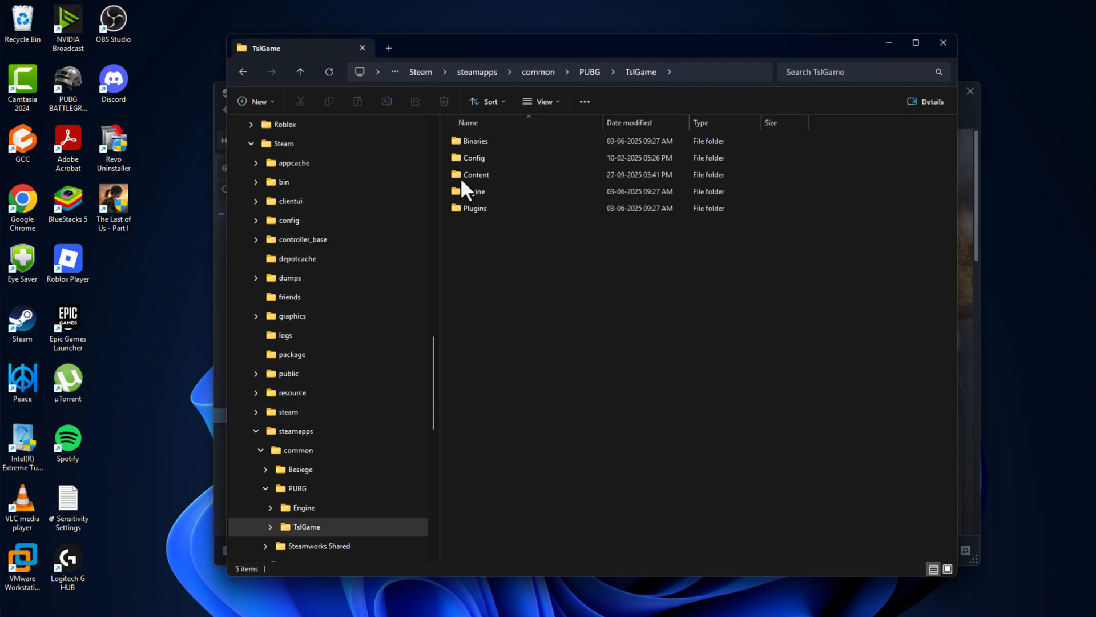
{"action": "double_click", "coordinate": [476, 173]}
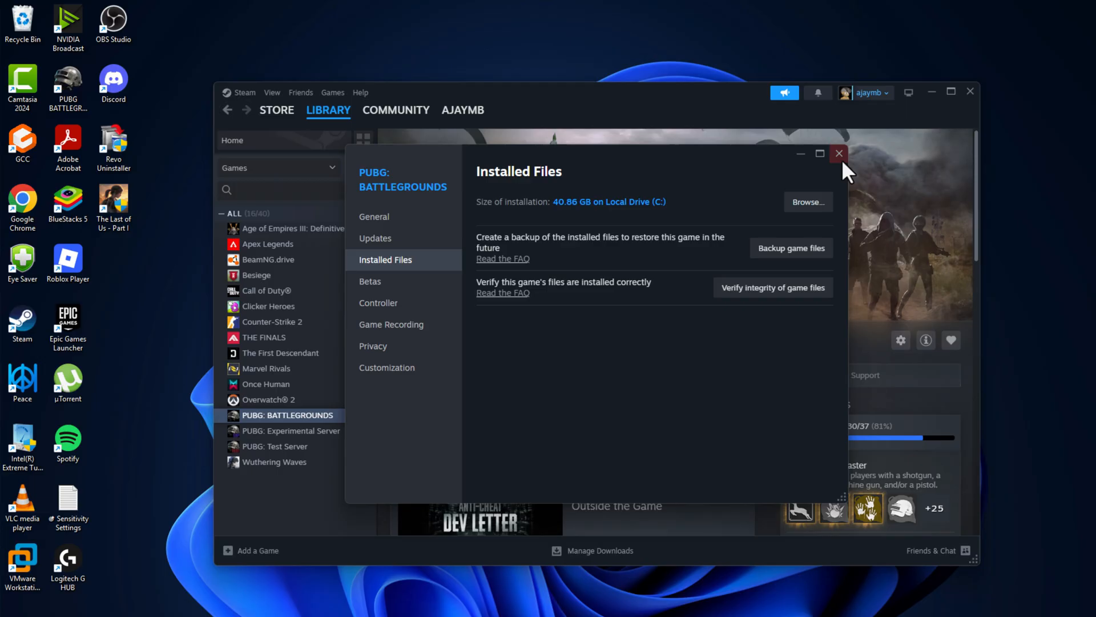
{"action": "left_click", "coordinate": [838, 153]}
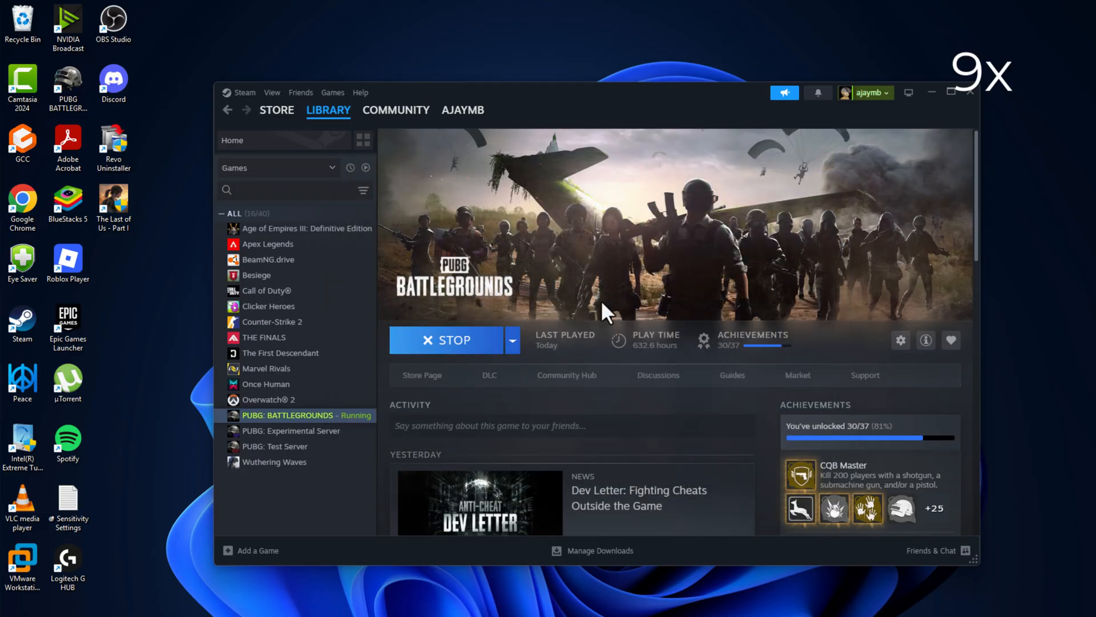
{"action": "mouse_move", "coordinate": [678, 493]}
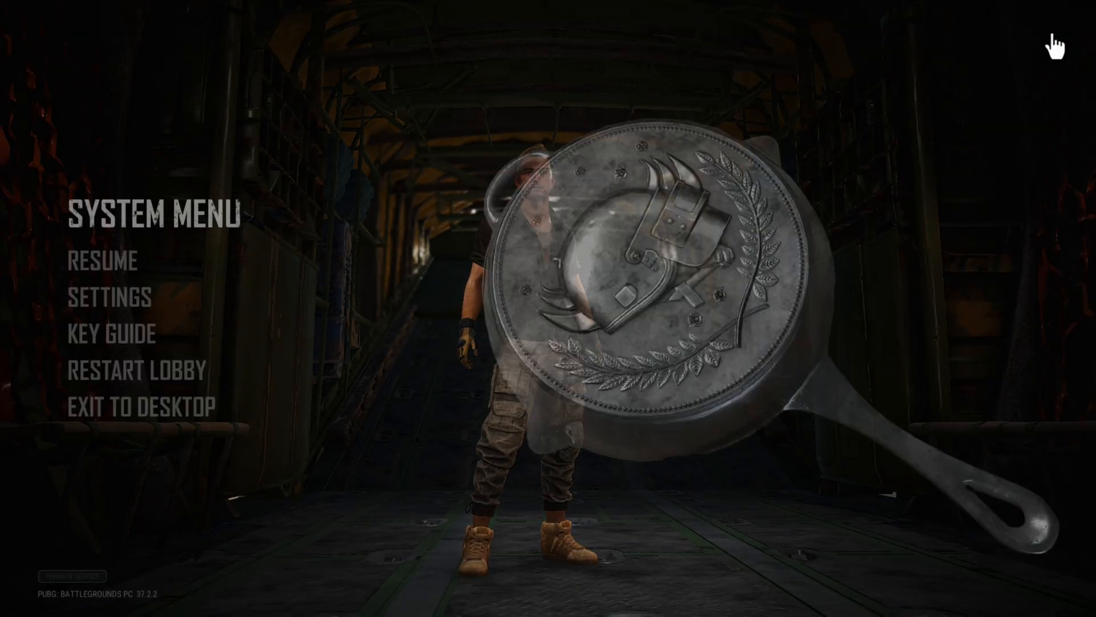
{"action": "left_click", "coordinate": [142, 404]}
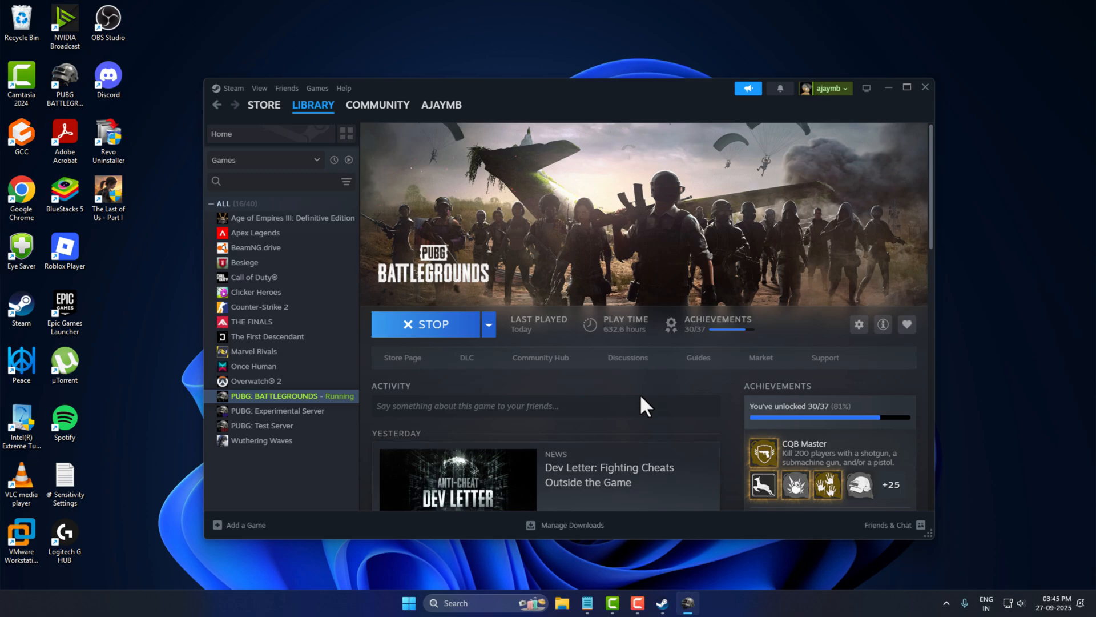
Step: Exit Steam and restart it from the desktop shortcut with administrator rights
{"action": "left_click", "coordinate": [230, 88]}
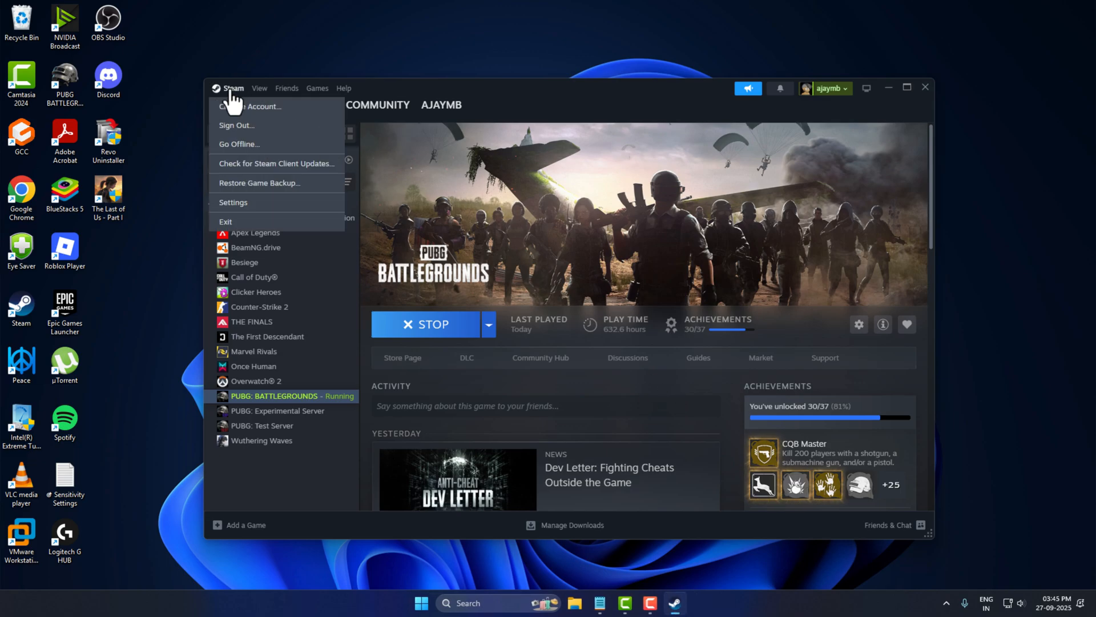
{"action": "mouse_move", "coordinate": [252, 231]}
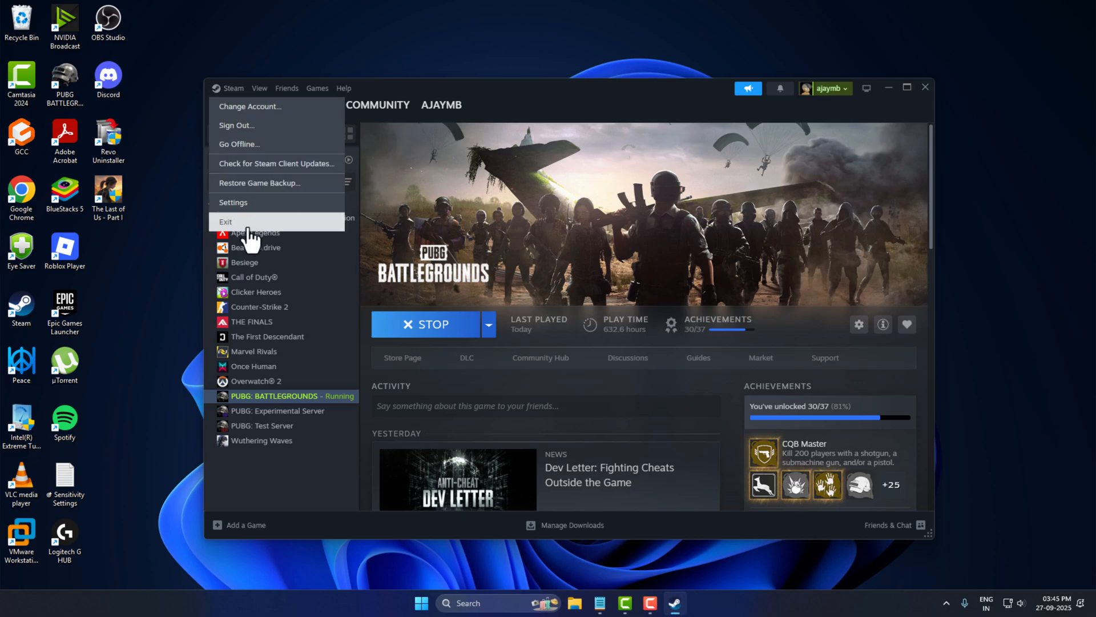
{"action": "left_click", "coordinate": [226, 222]}
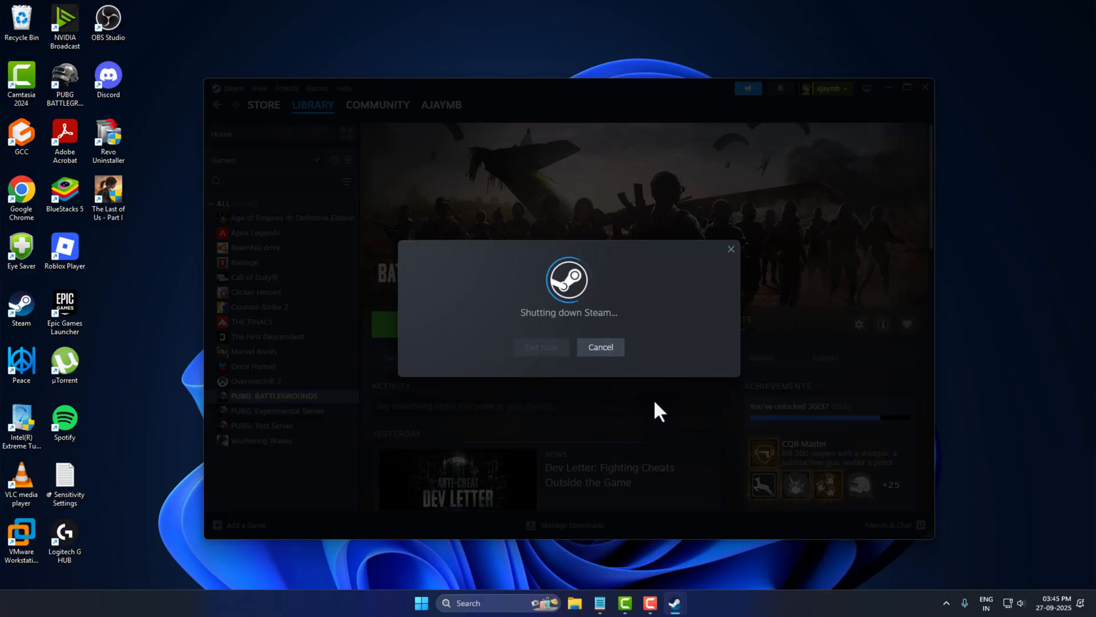
{"action": "left_click", "coordinate": [541, 347]}
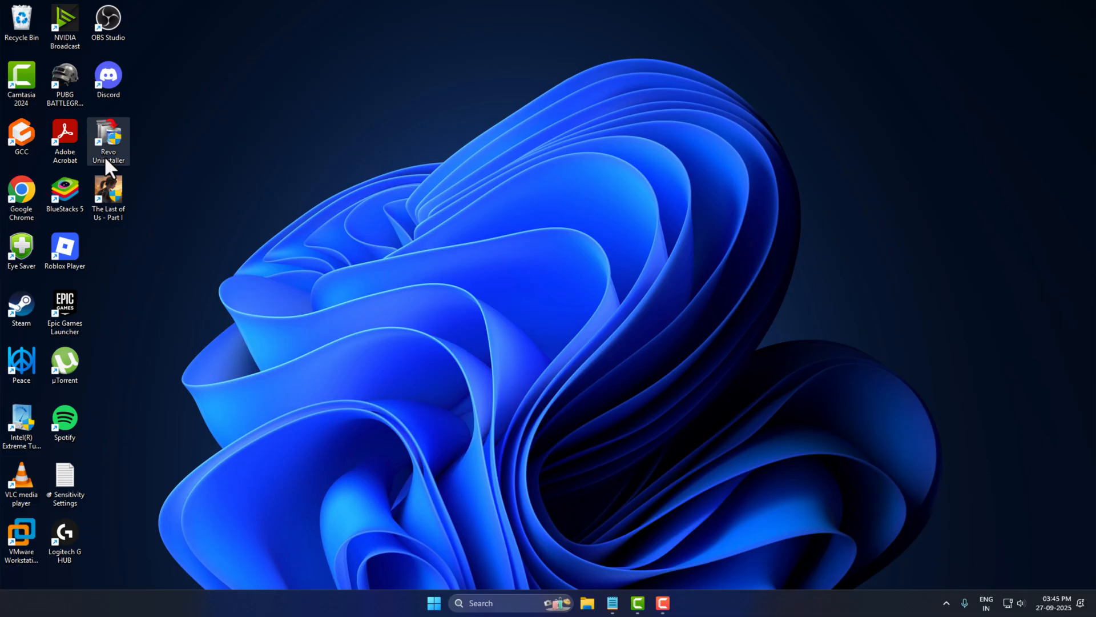
{"action": "right_click", "coordinate": [107, 142]}
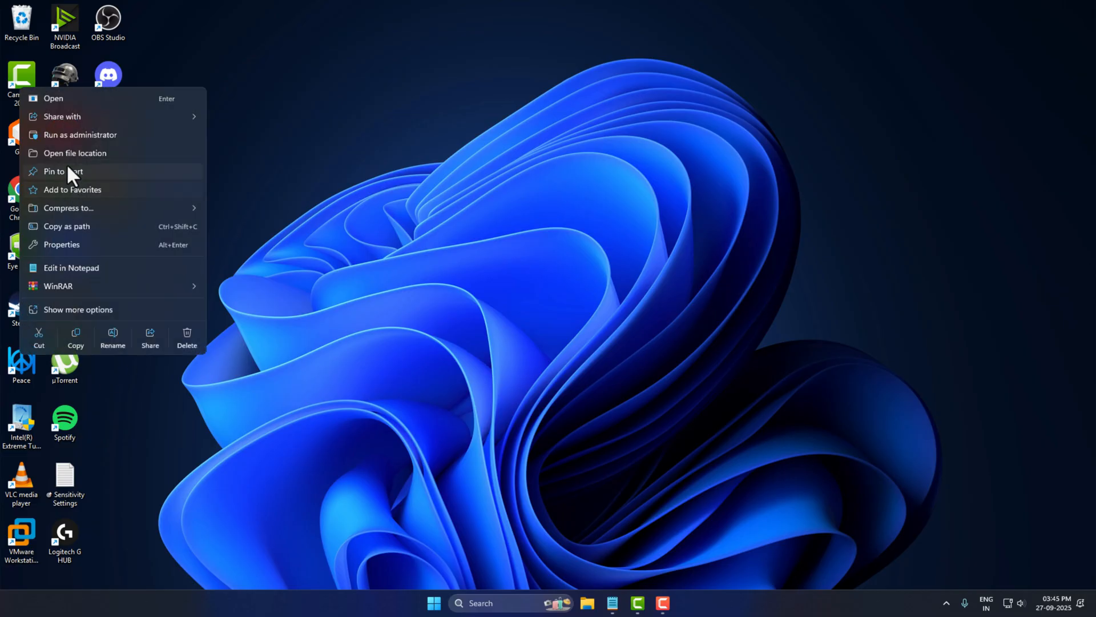
{"action": "left_click", "coordinate": [529, 353]}
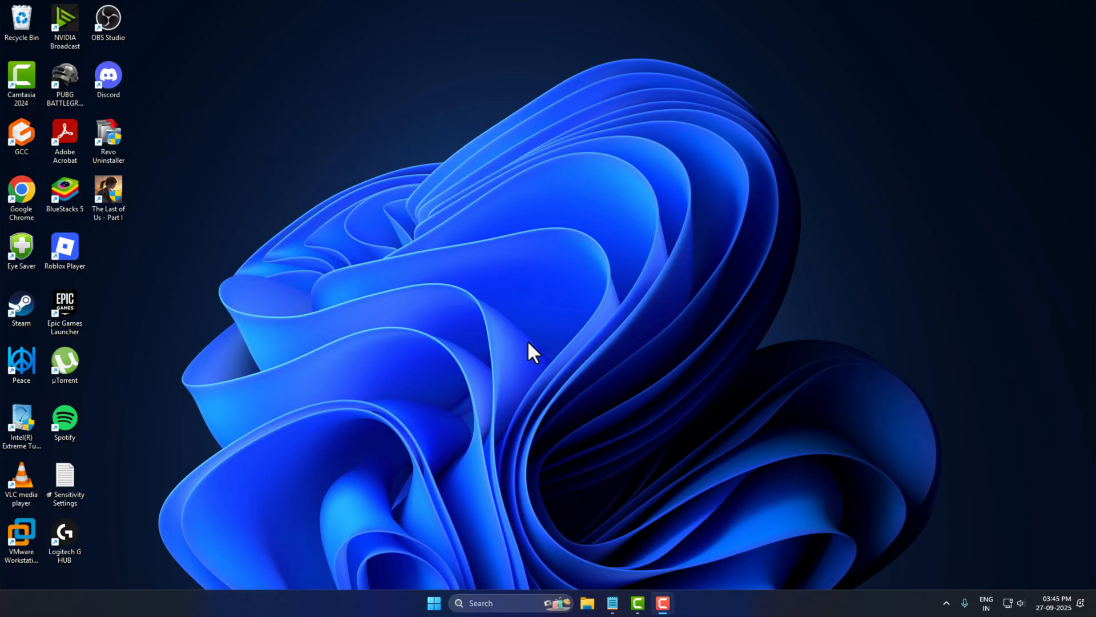
{"action": "mouse_move", "coordinate": [475, 298]}
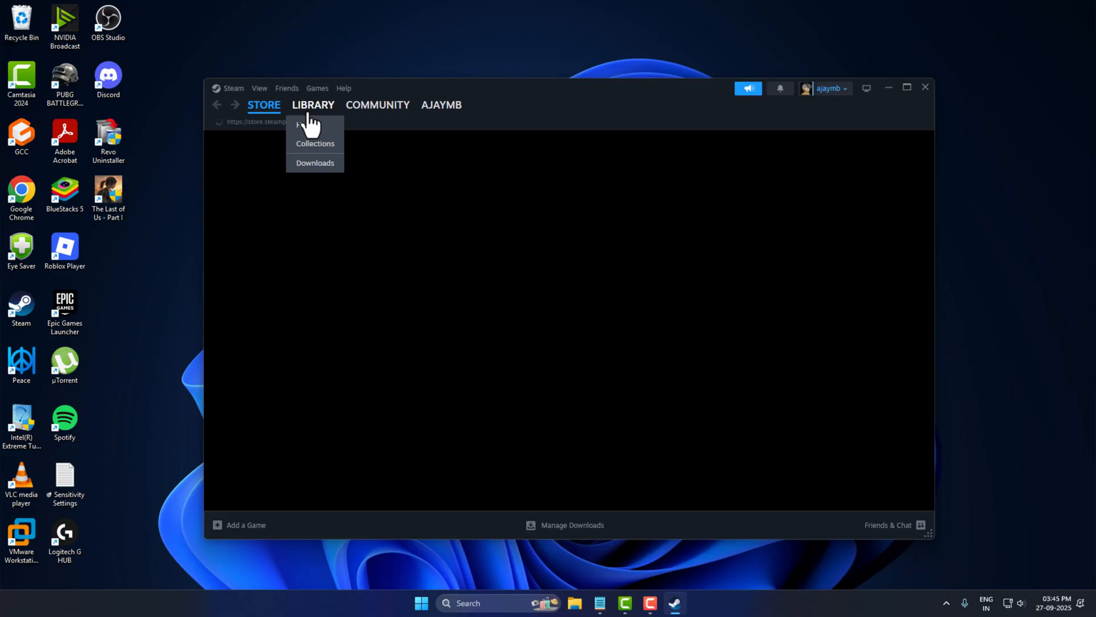
Step: Return to the PUBG: BATTLEGROUNDS page in the Steam library
{"action": "left_click", "coordinate": [311, 122]}
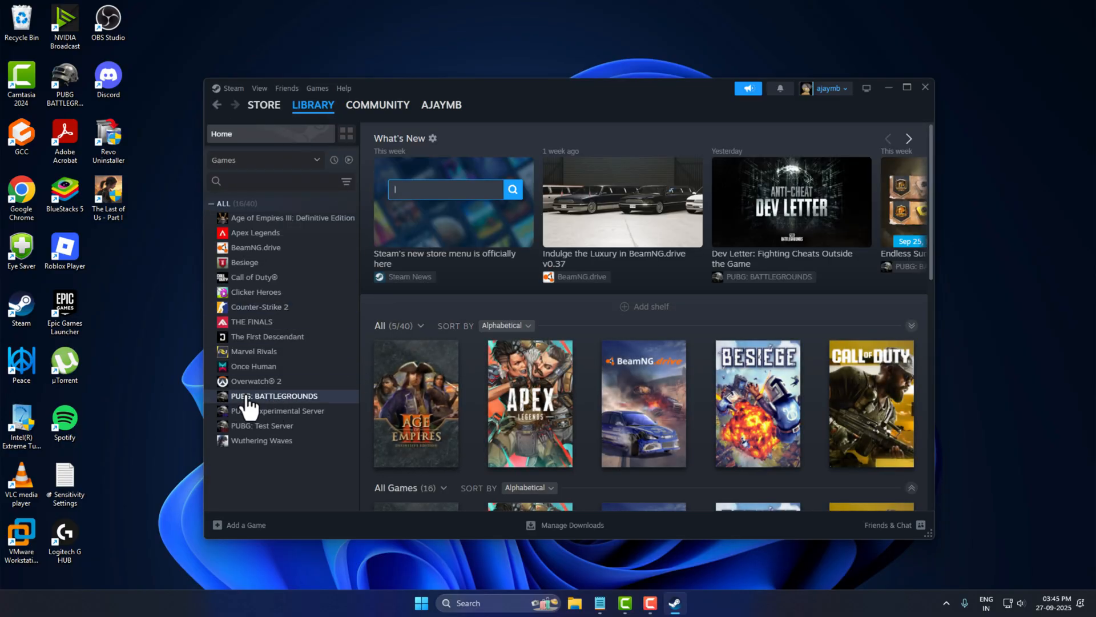
{"action": "left_click", "coordinate": [277, 395]}
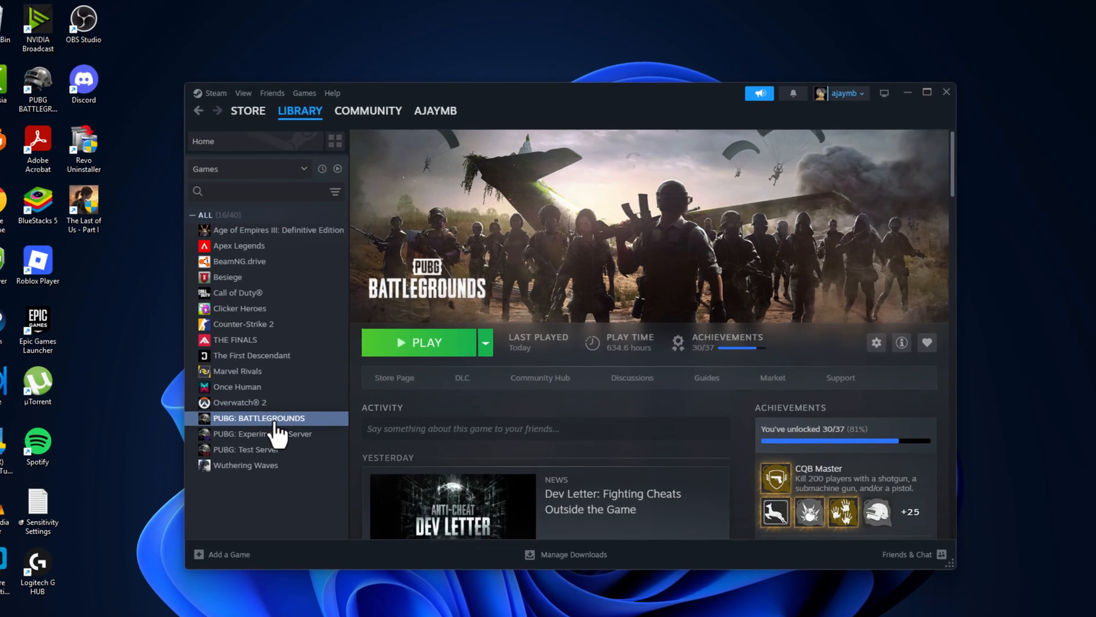
Step: Browse PUBG's installed files from its Steam properties
{"action": "right_click", "coordinate": [259, 418]}
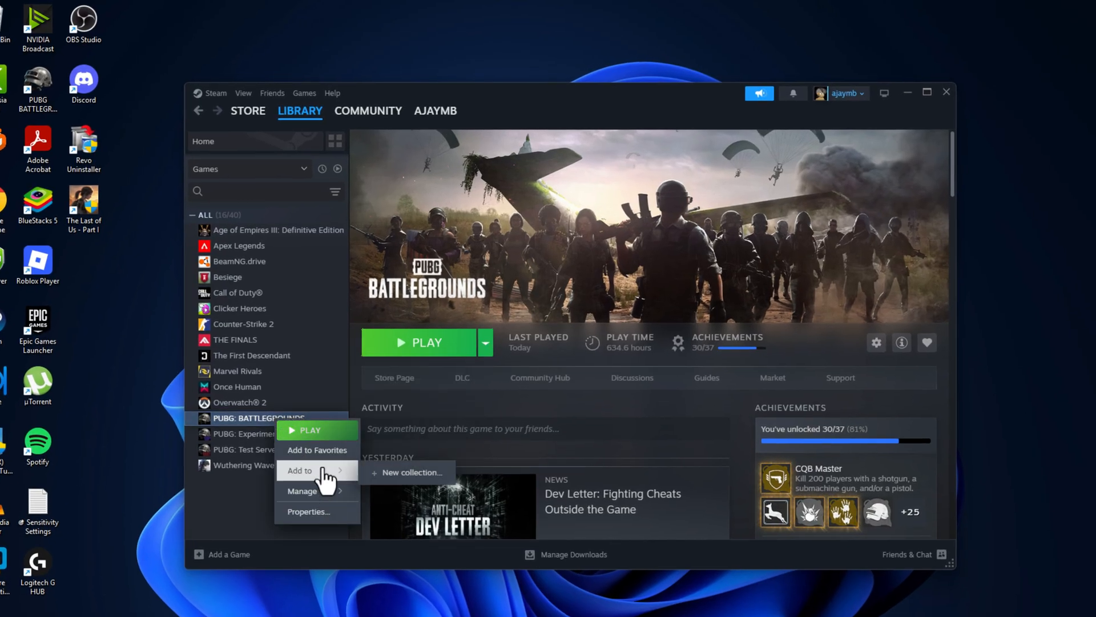
{"action": "left_click", "coordinate": [308, 512]}
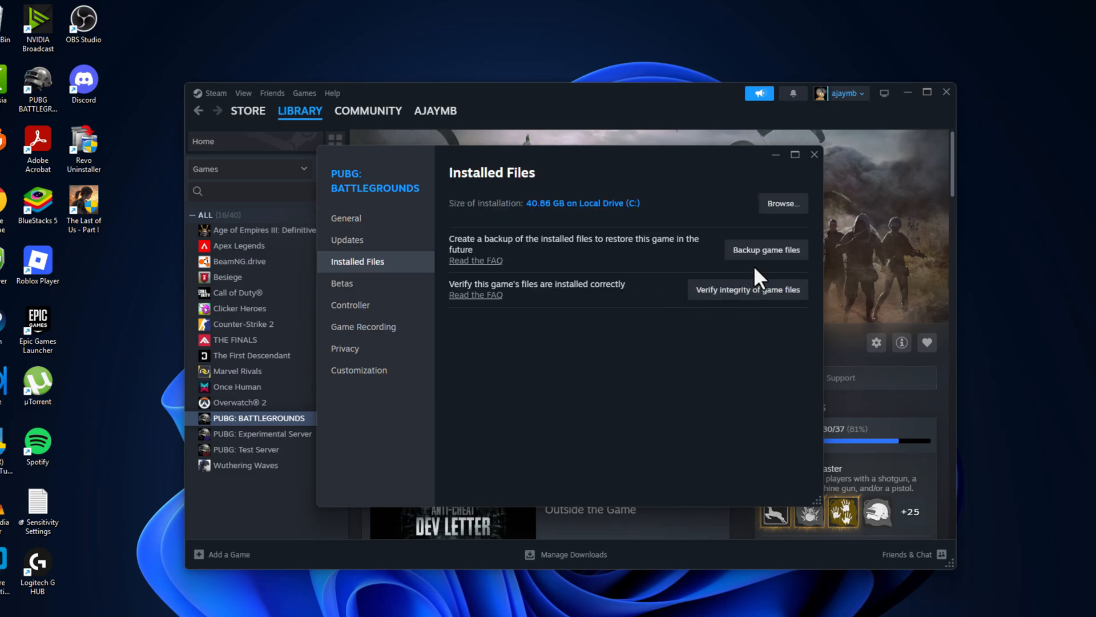
{"action": "left_click", "coordinate": [783, 204]}
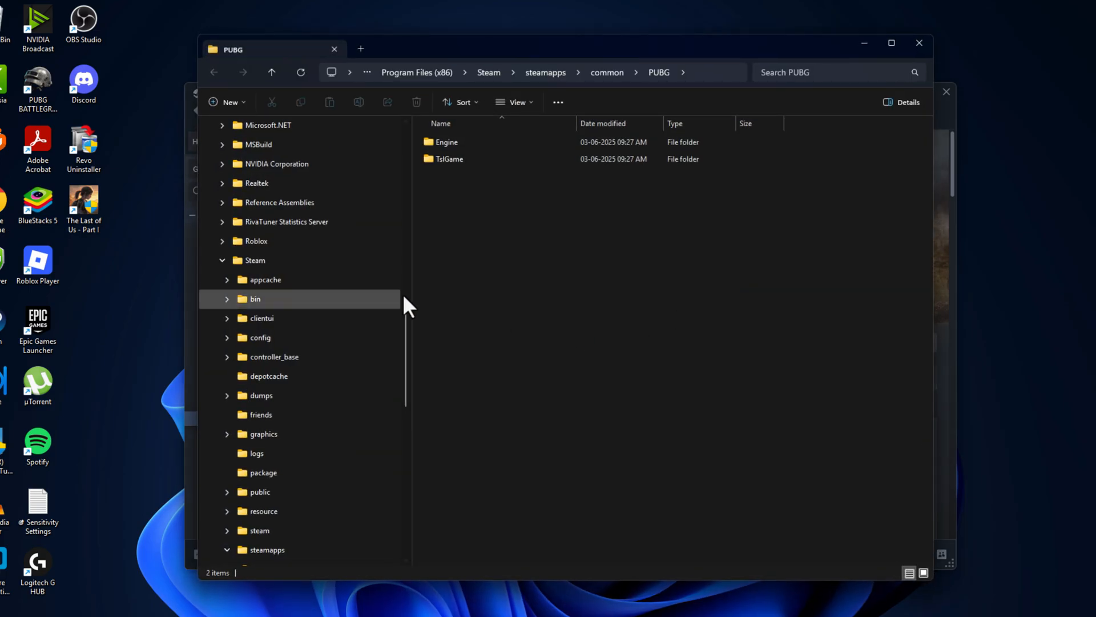
Step: Reach TslGame > Binaries > Win64 and select the TslGame application
{"action": "double_click", "coordinate": [450, 159]}
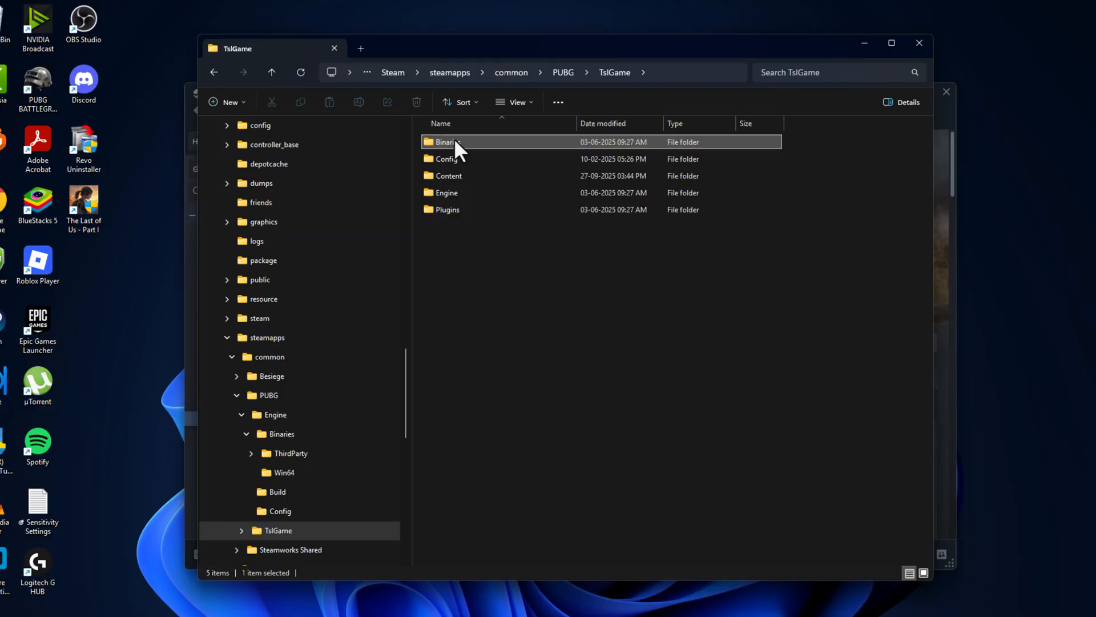
{"action": "double_click", "coordinate": [444, 142]}
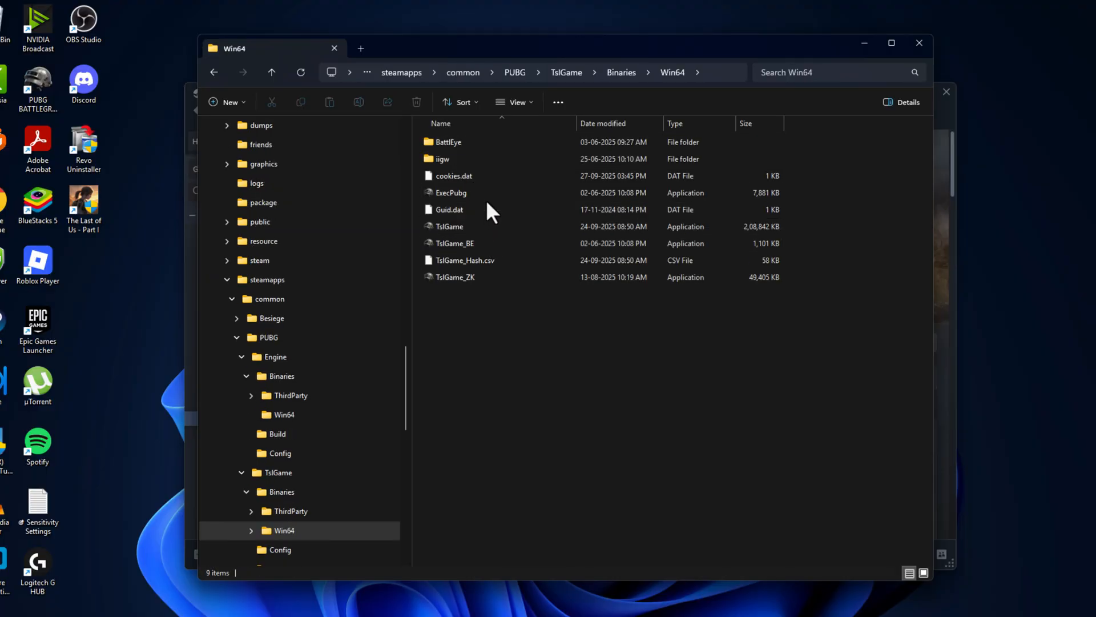
{"action": "left_click", "coordinate": [450, 226]}
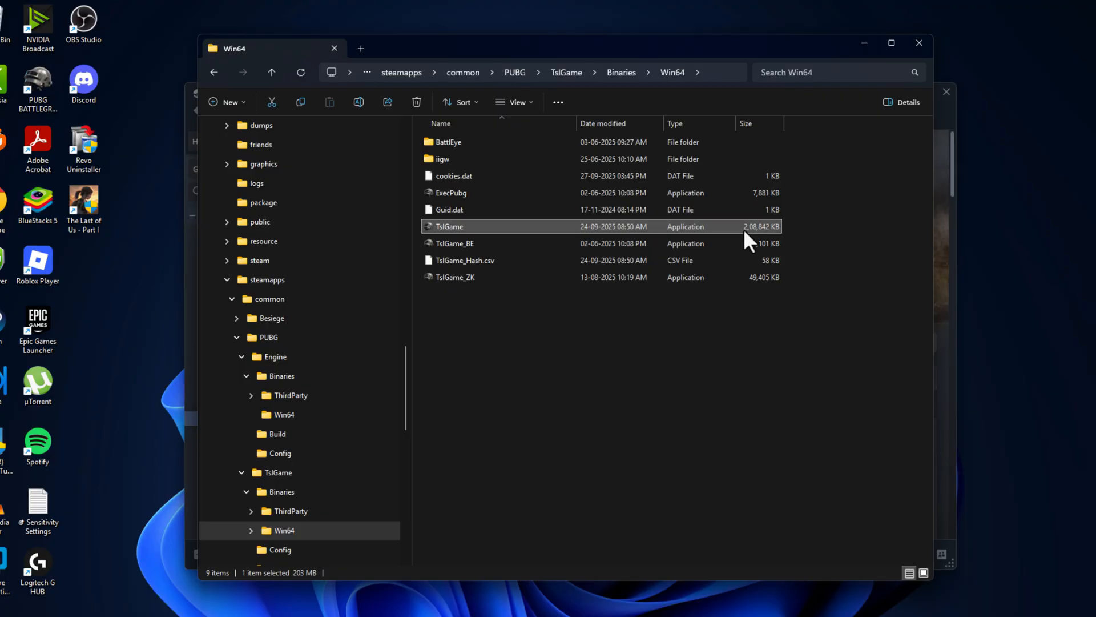
Step: Disable fullscreen optimizations in TslGame.exe's Compatibility properties, then launch TslGame
{"action": "right_click", "coordinate": [450, 226]}
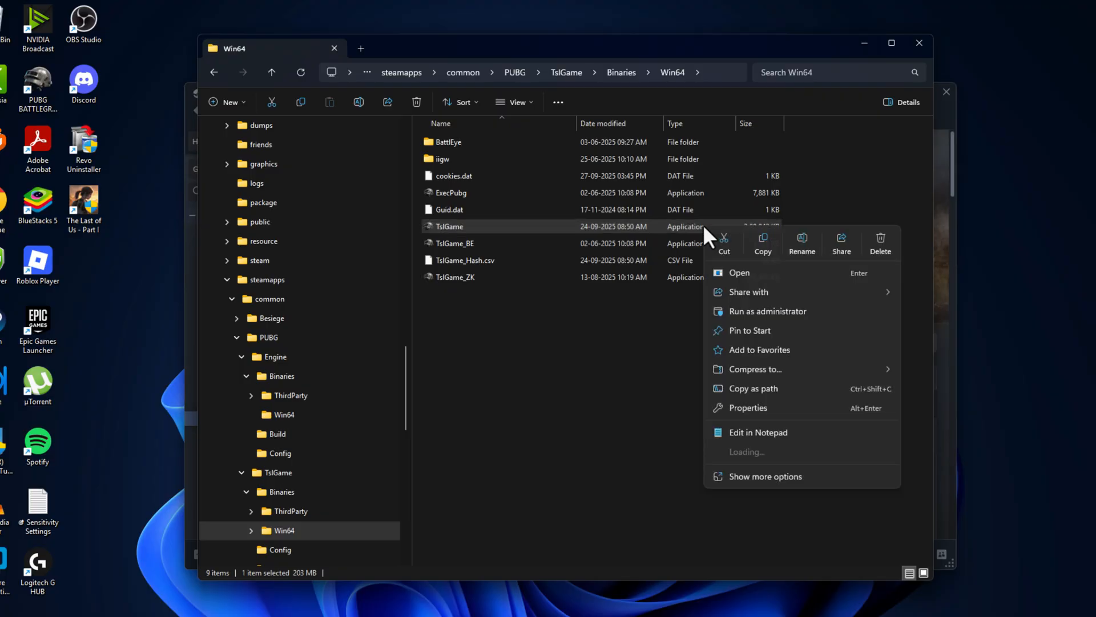
{"action": "left_click", "coordinate": [748, 407]}
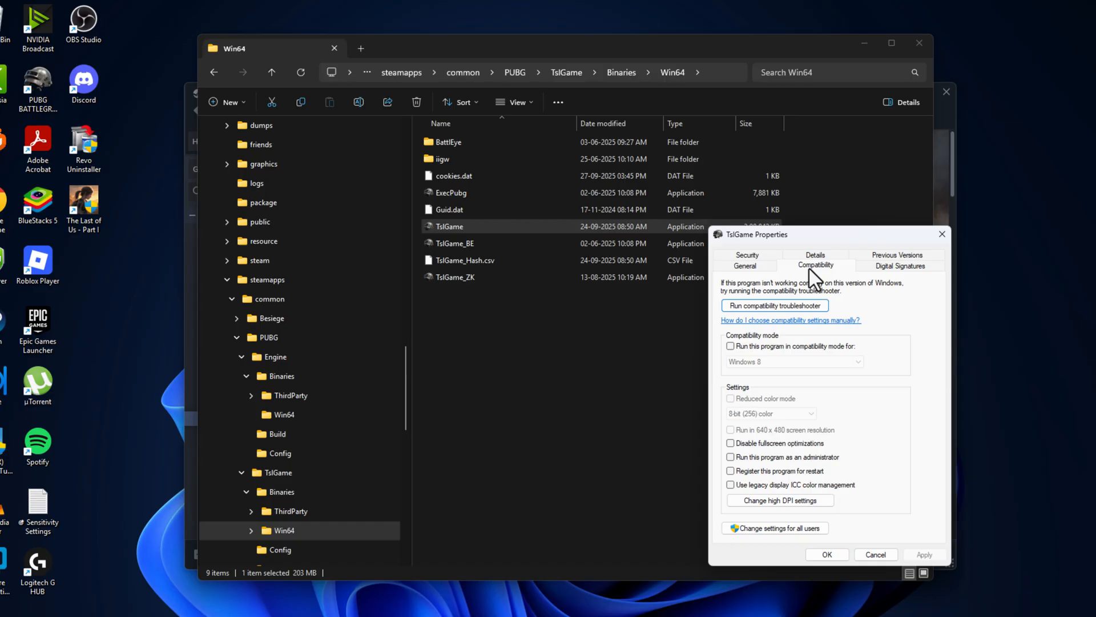
{"action": "mouse_move", "coordinate": [742, 466]}
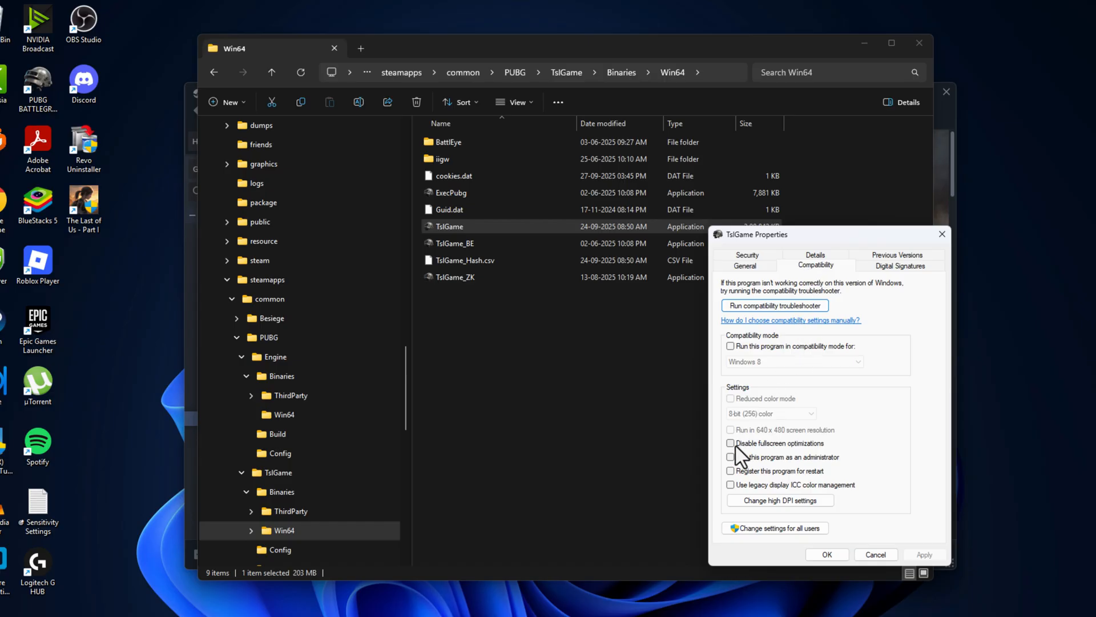
{"action": "left_click", "coordinate": [731, 443]}
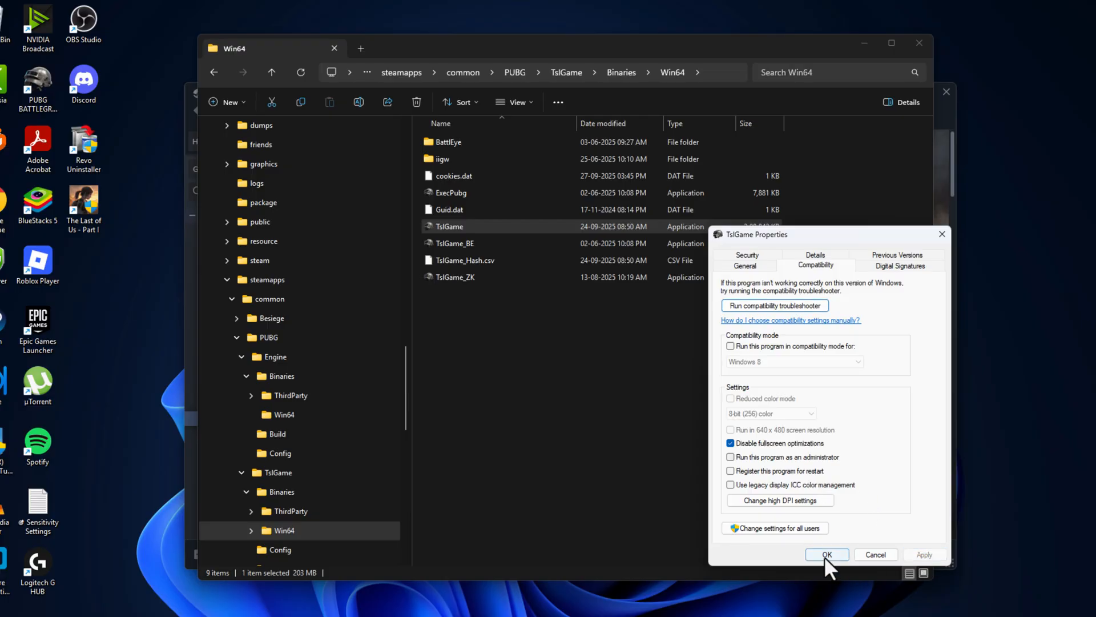
{"action": "left_click", "coordinate": [826, 555]}
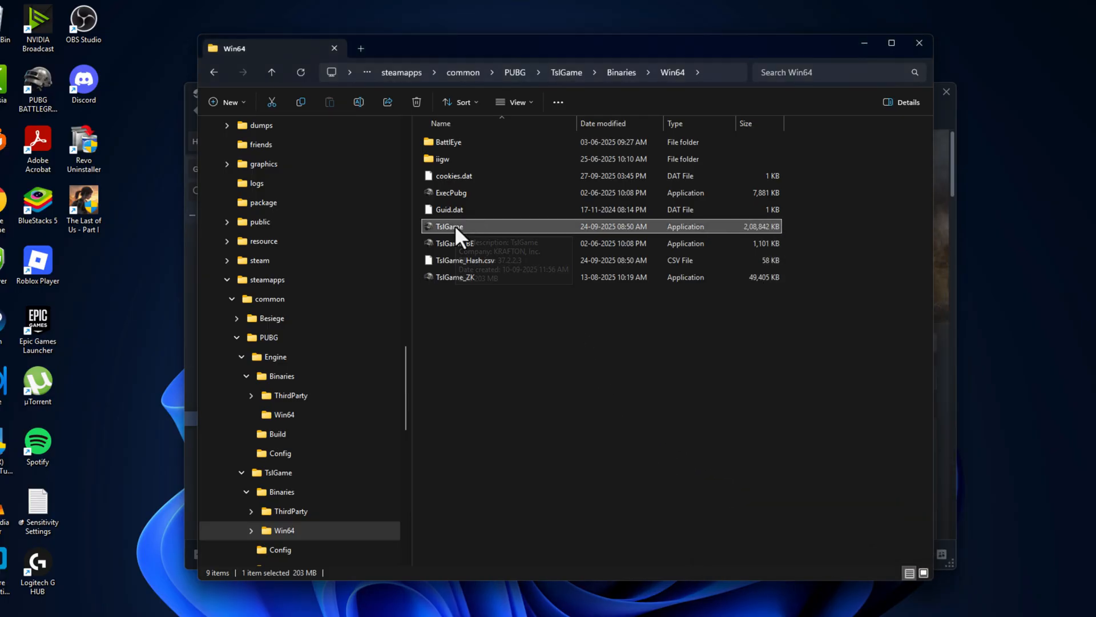
{"action": "double_click", "coordinate": [450, 226]}
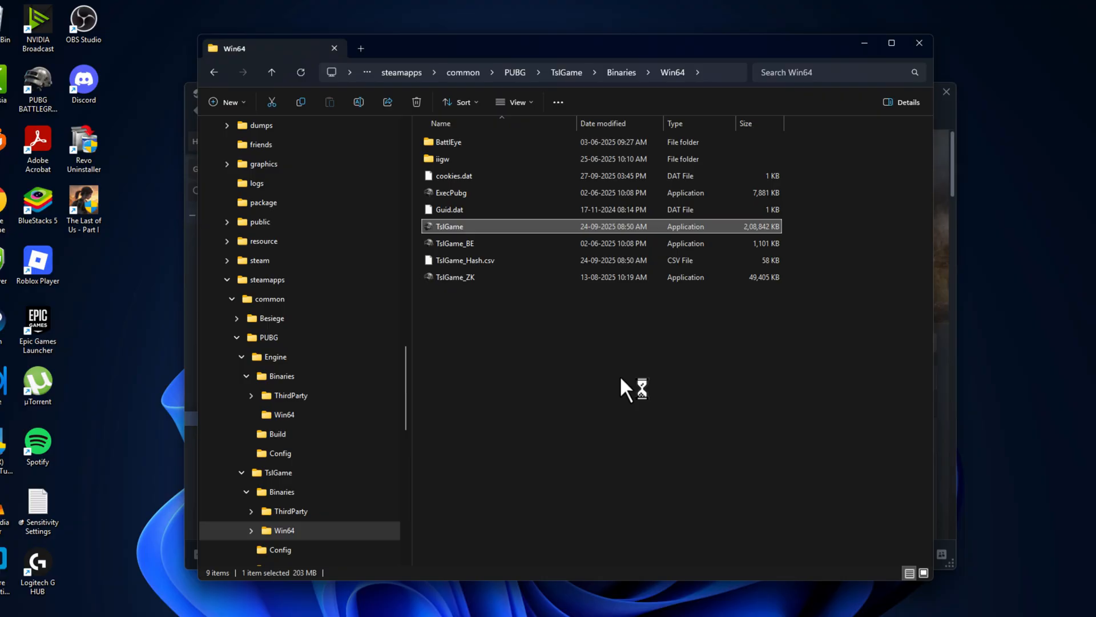